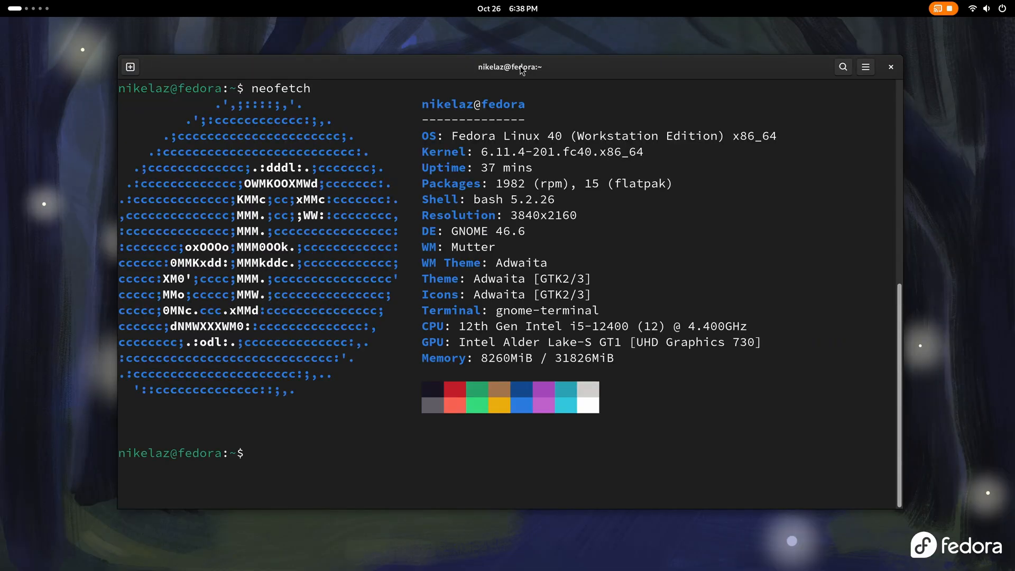
mouse_move(2, 159)
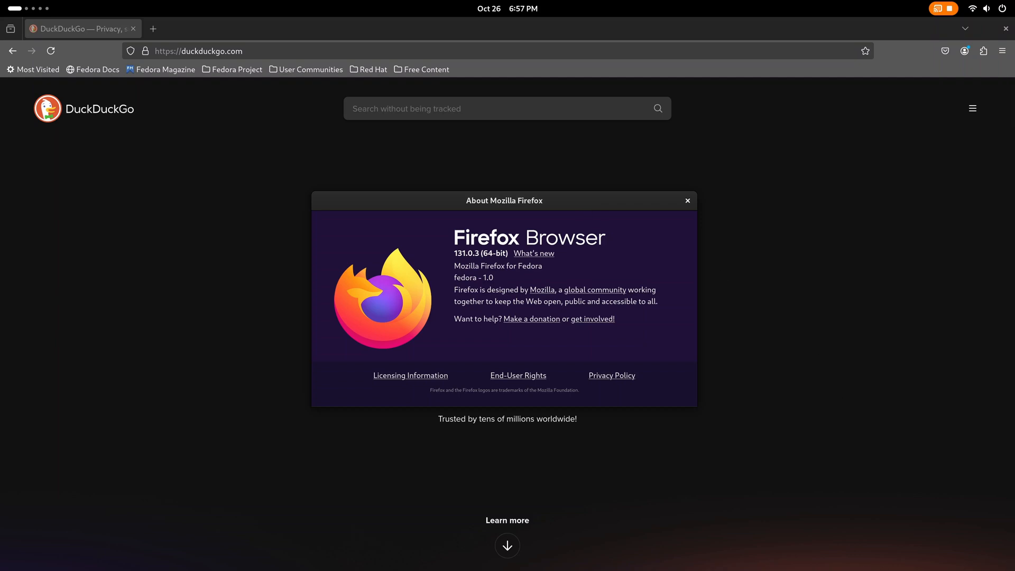
mouse_move(678, 208)
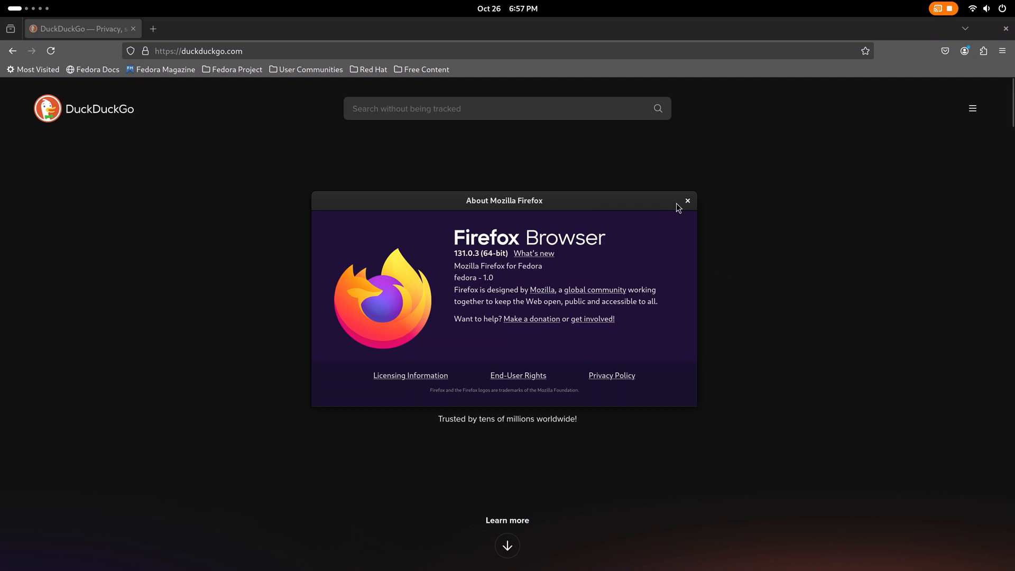
Close Firefox's About dialog after checking version 131.0.3
click(688, 201)
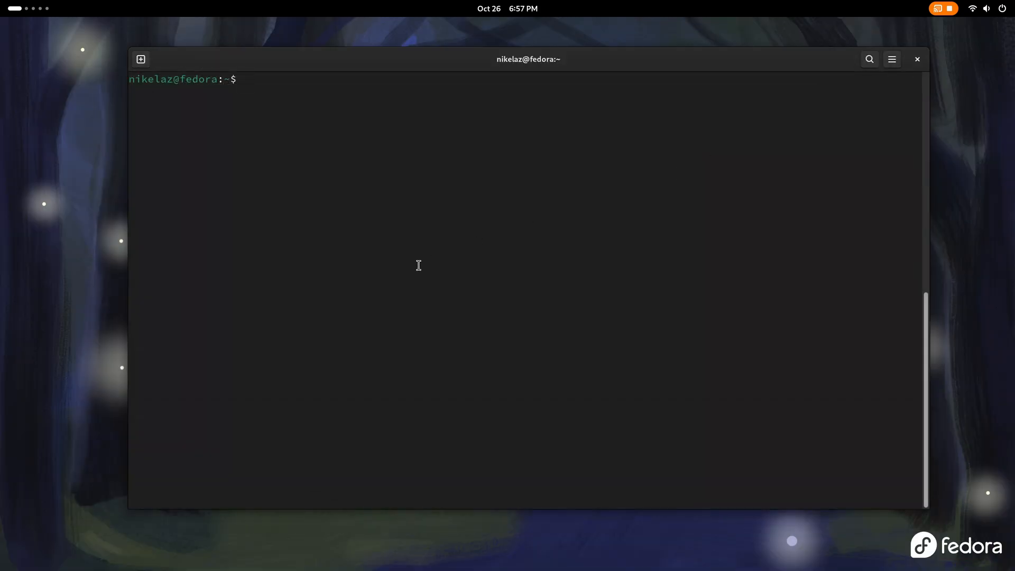
Search Flathub for chrome and install com.google.ChromeDev, answering Y to the prompts
text(flatpak search firefox)
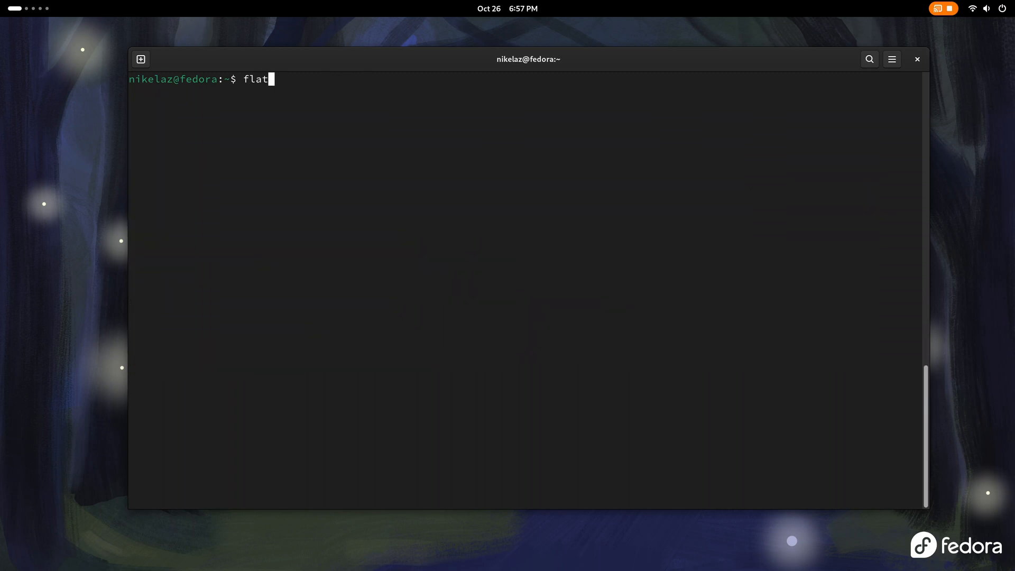
text(pak search chrome)
text(flatpak install)
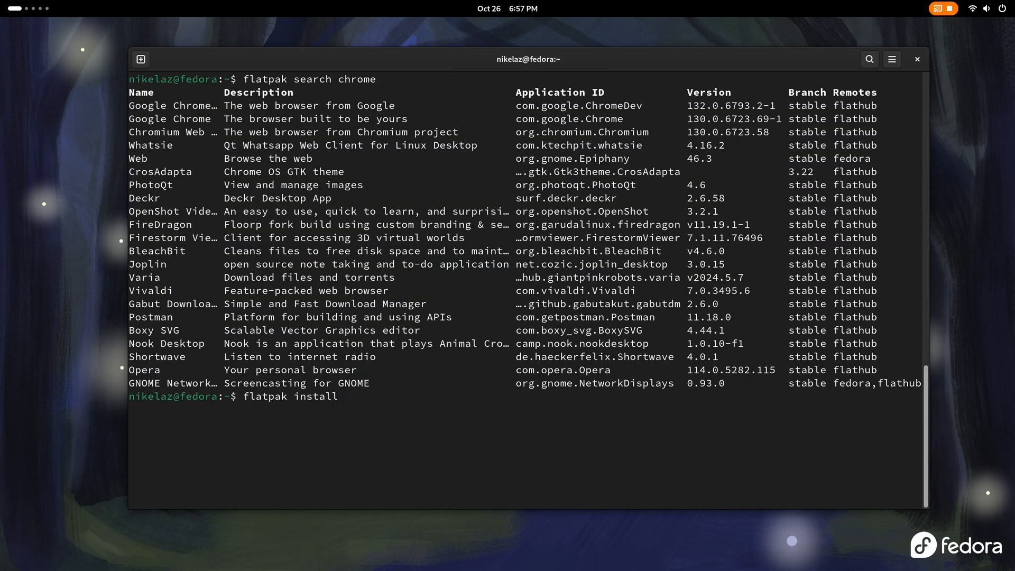
text(com.google.Chrome)
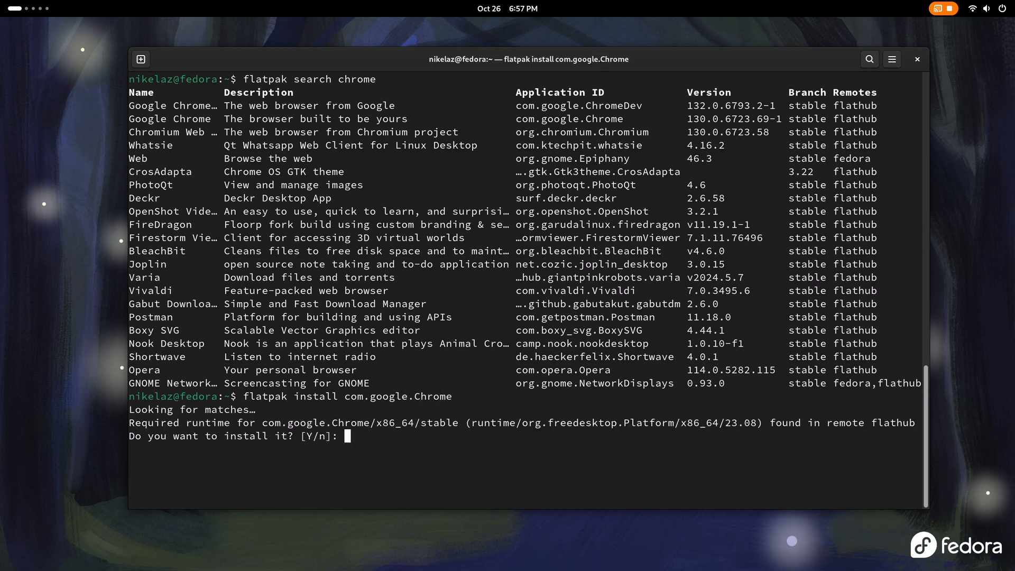
text(Y)
text(flatpak sea)
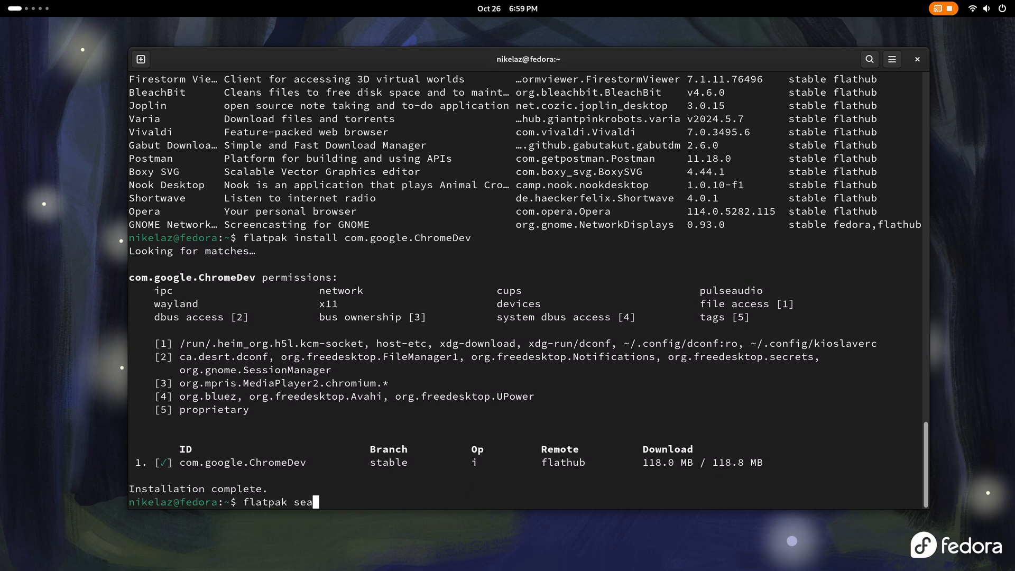
key(Return)
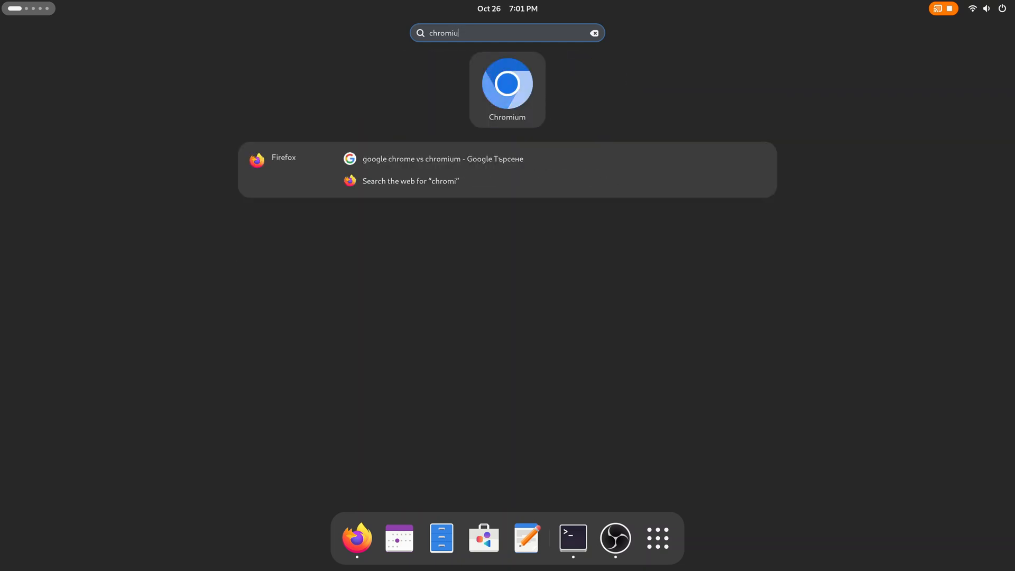
Launch Chromium from the Activities search results
click(507, 89)
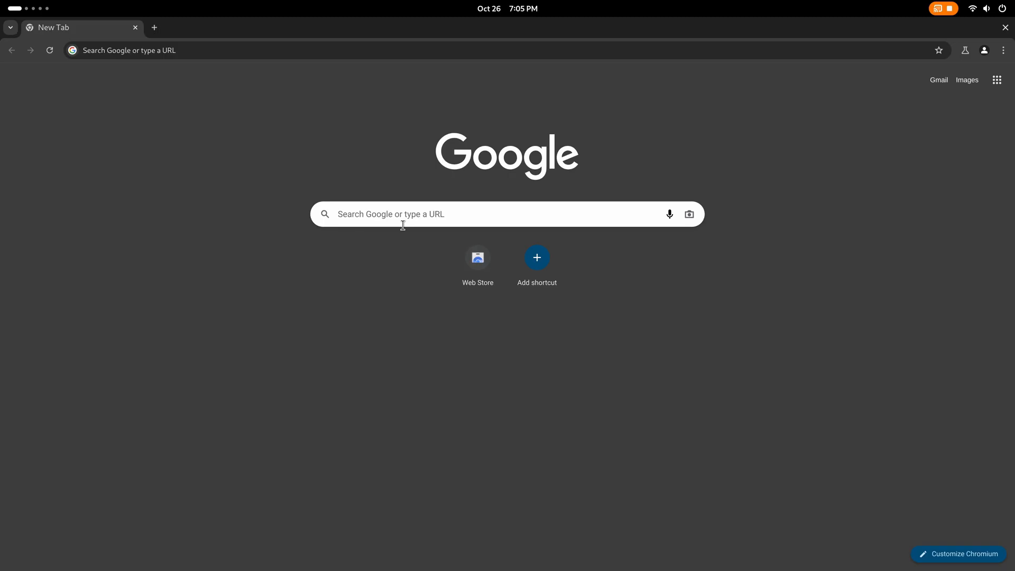
Google 'nvm' and jump to the nvm-sh/nvm README's Installing and Updating section
text(nvm)
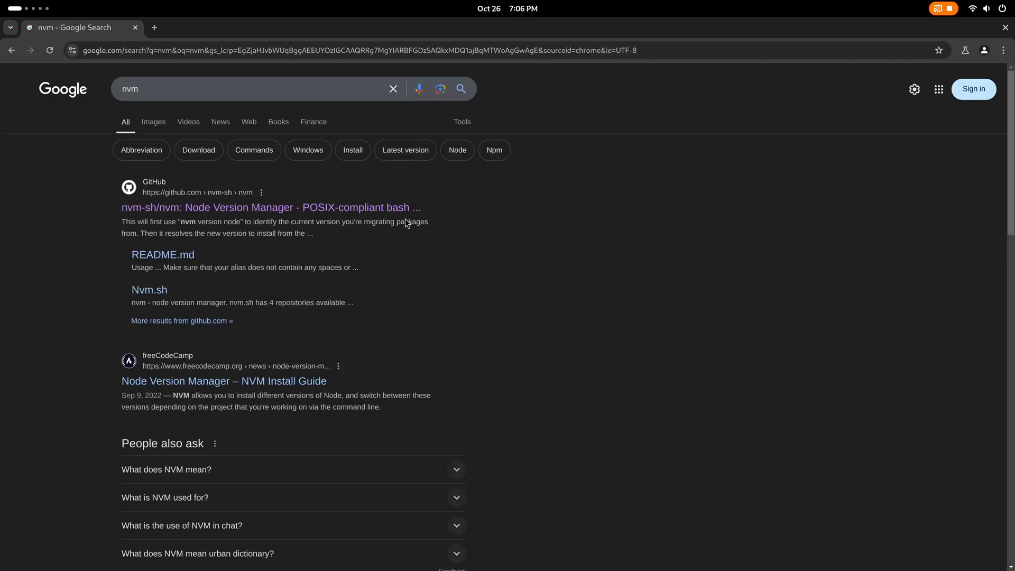
click(270, 207)
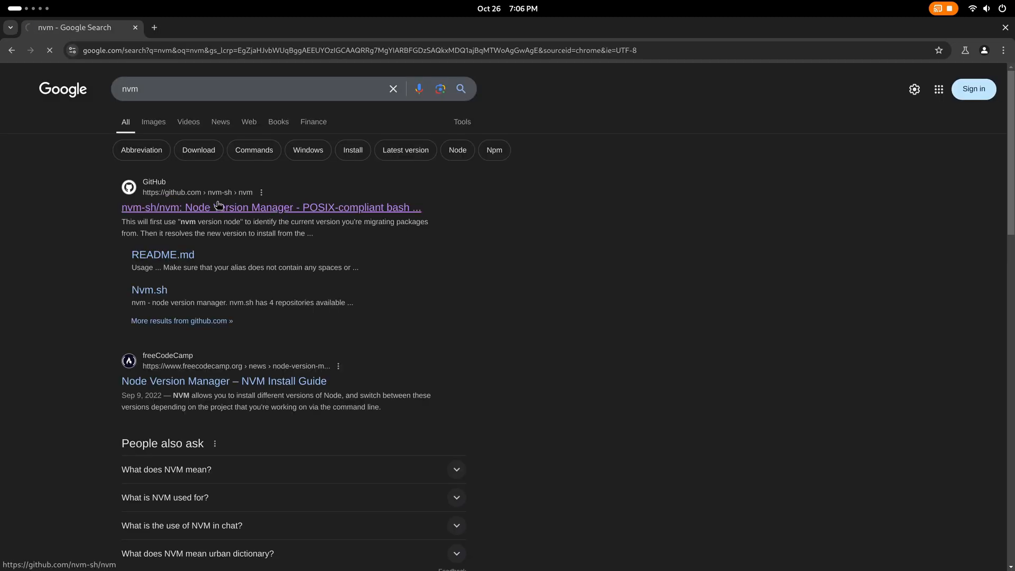
click(270, 208)
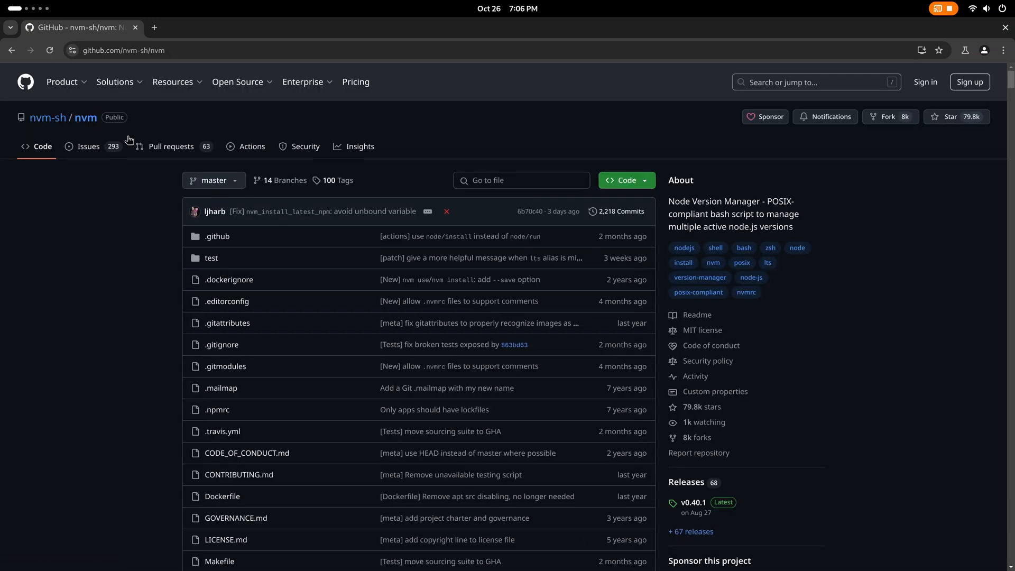
mouse_move(107, 317)
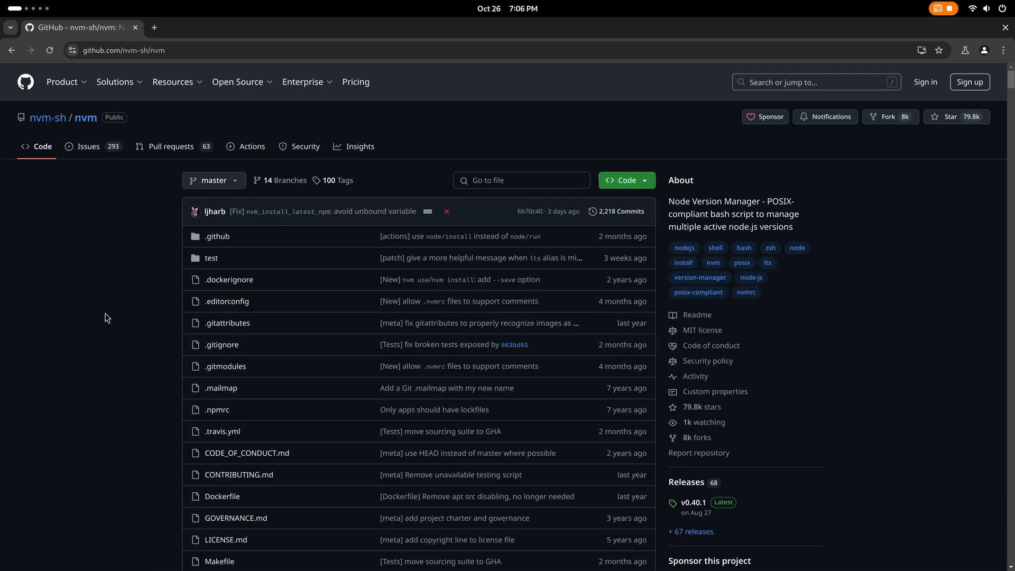
scroll(down, 3)
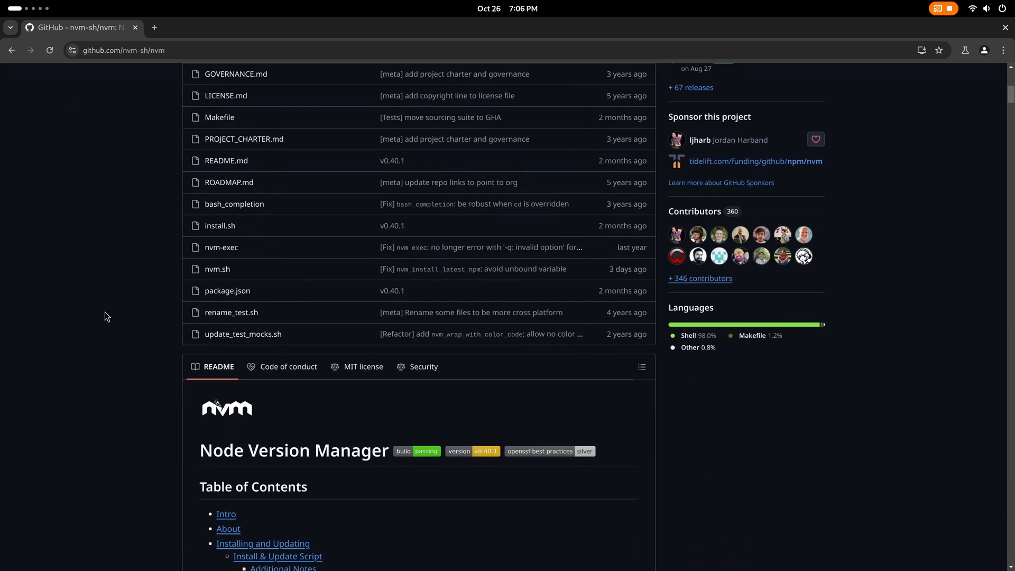
click(262, 542)
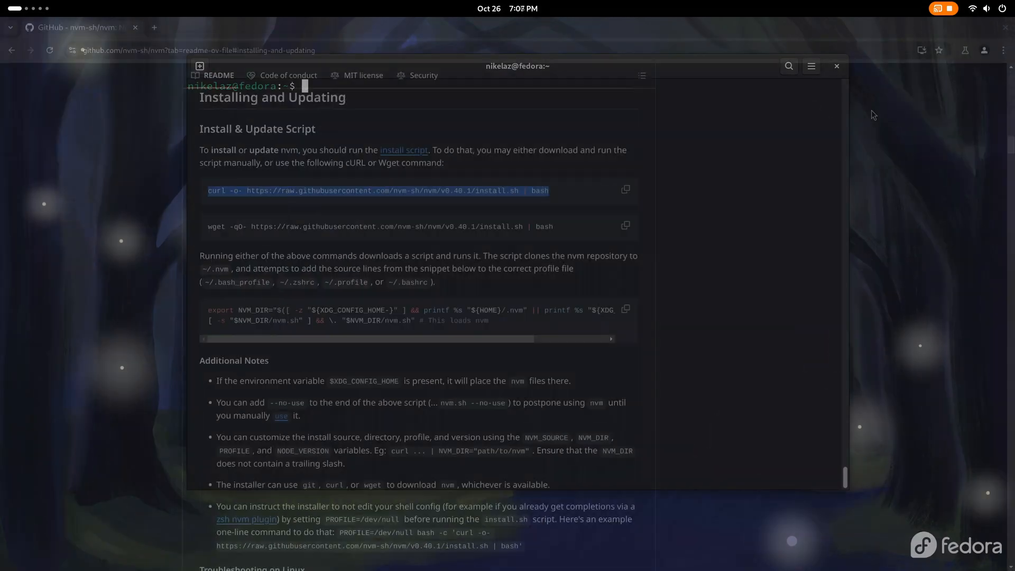
Install Node v20.18.0 and v23.1.0 with nvm, list them, and switch to v20.18.0
text(nvm ls-remote)
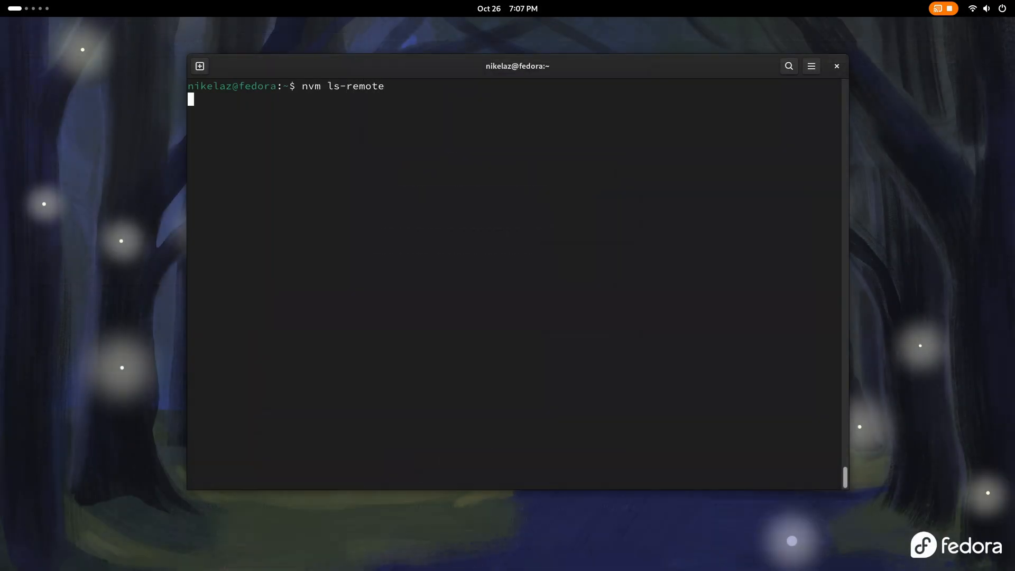
text(nvm install v20.18.0)
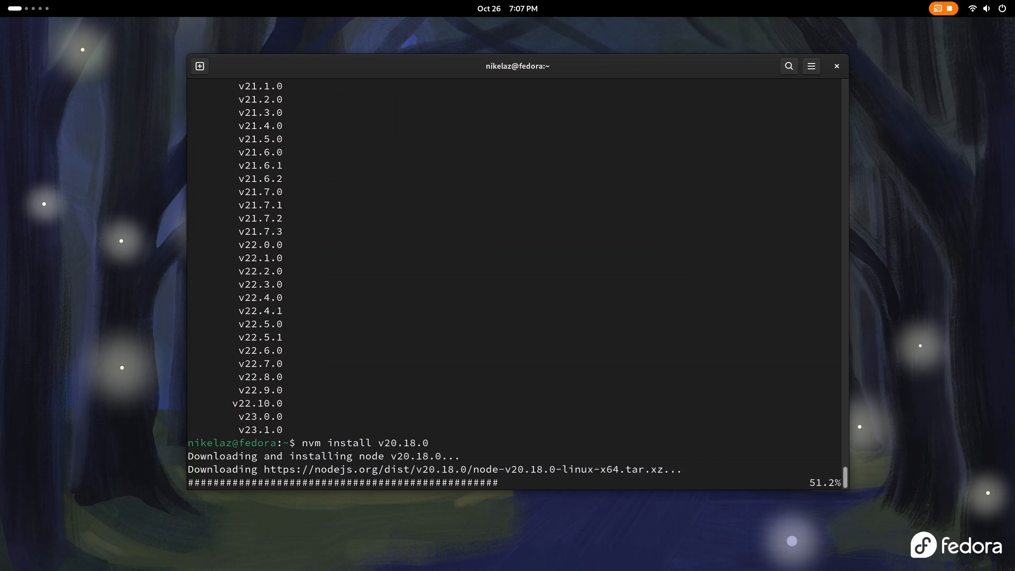
text(nvm install v23.1.0)
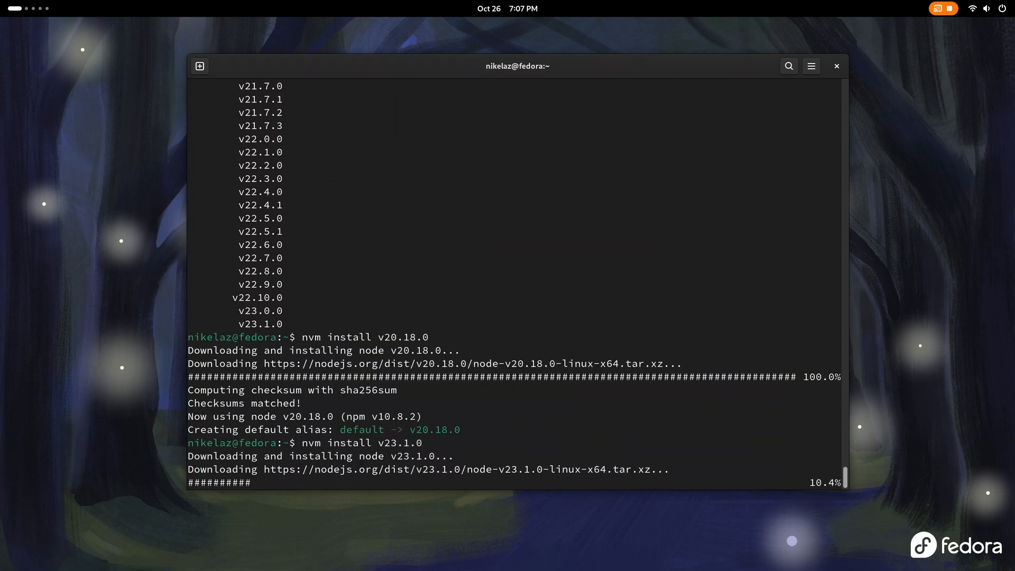
text(nov)
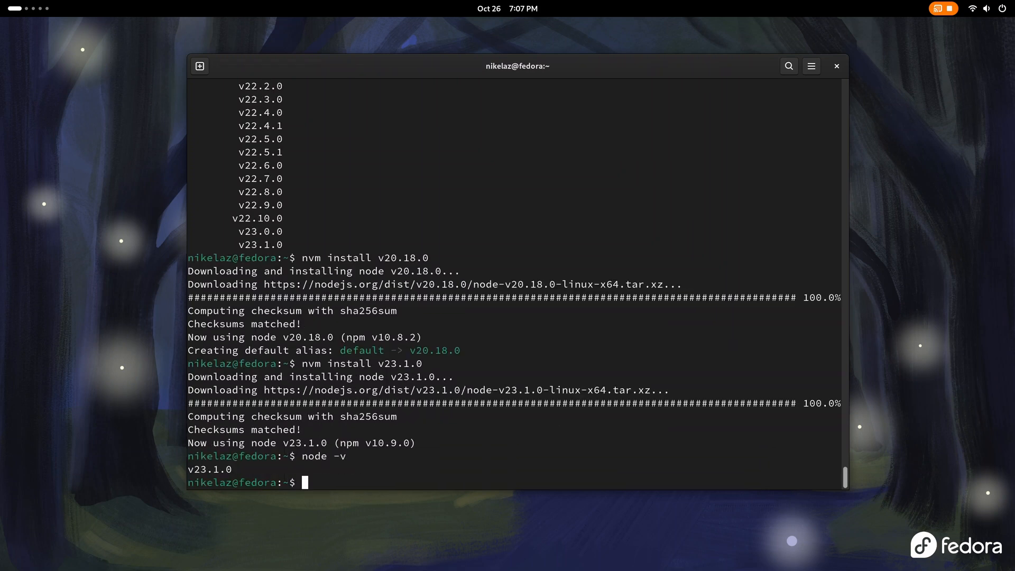
text(nvm ls)
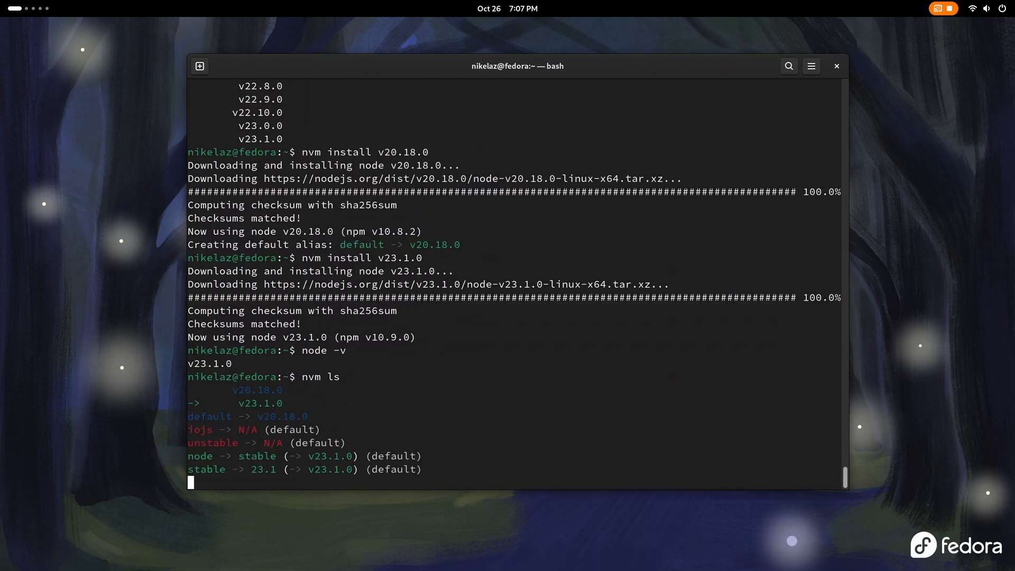
text(nvm us)
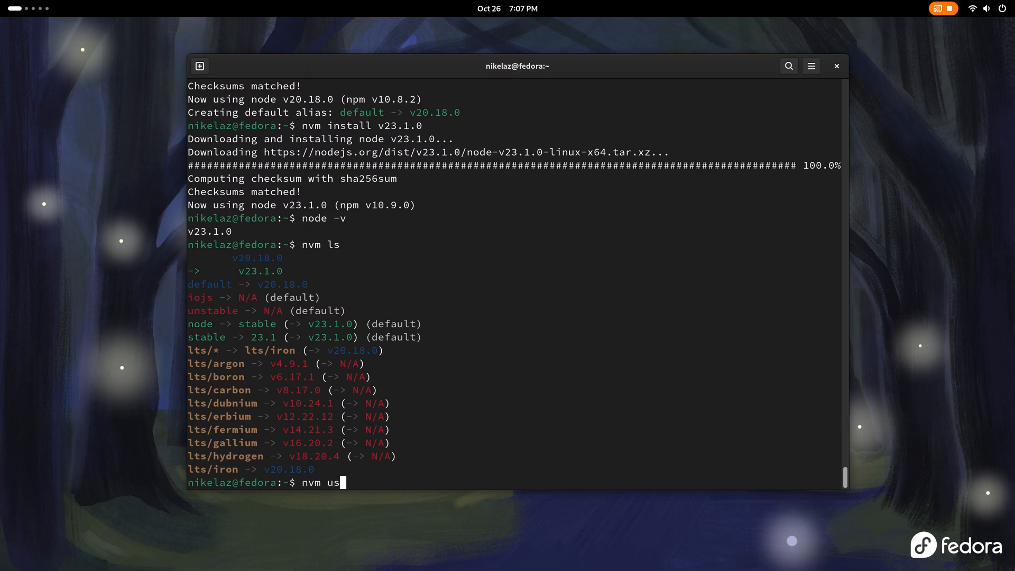
text(e v20.)
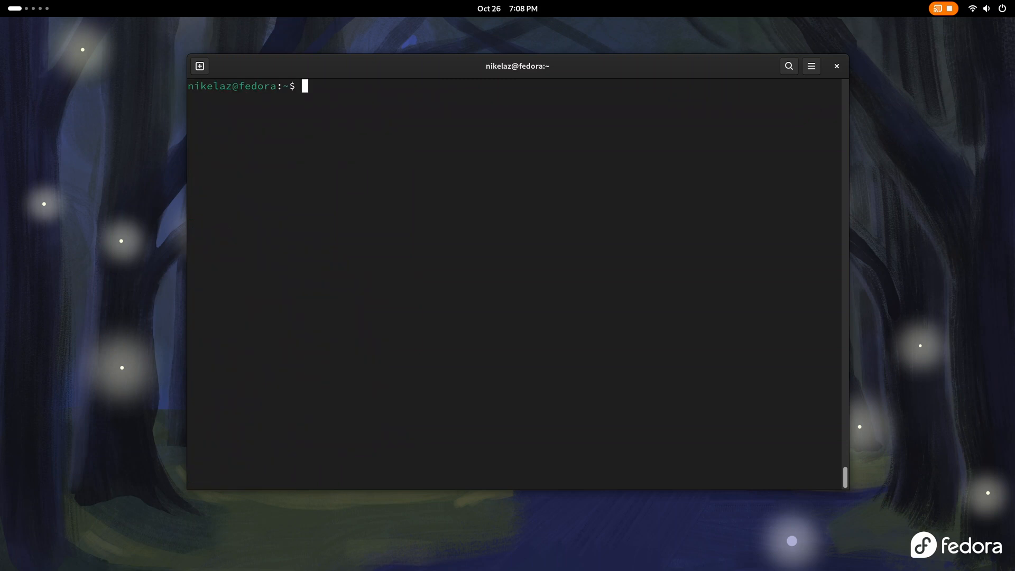
Check node -v, run nvm use 23, and verify Node v23.1.0 is active
text(node -v)
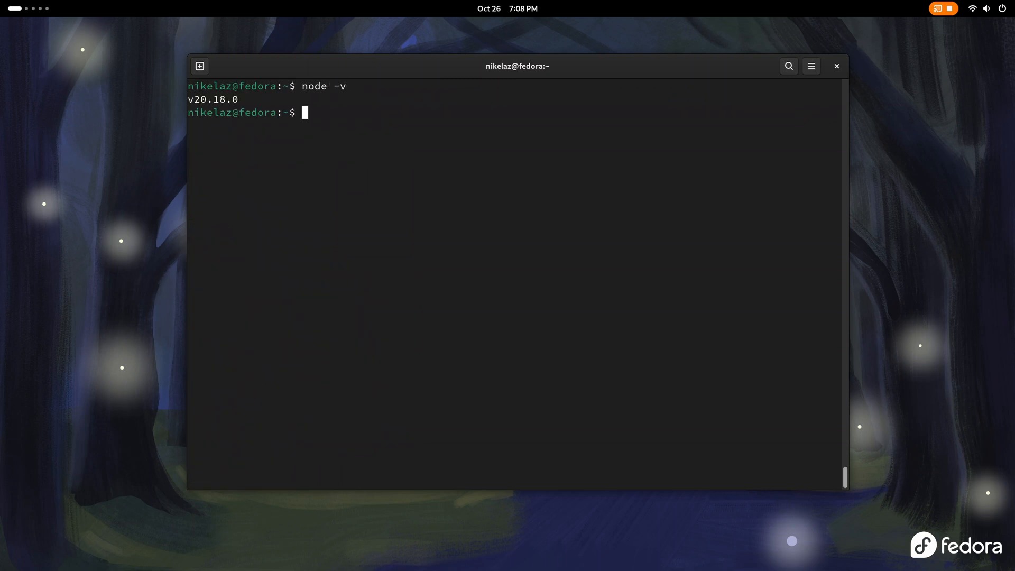
text(nvm use 23)
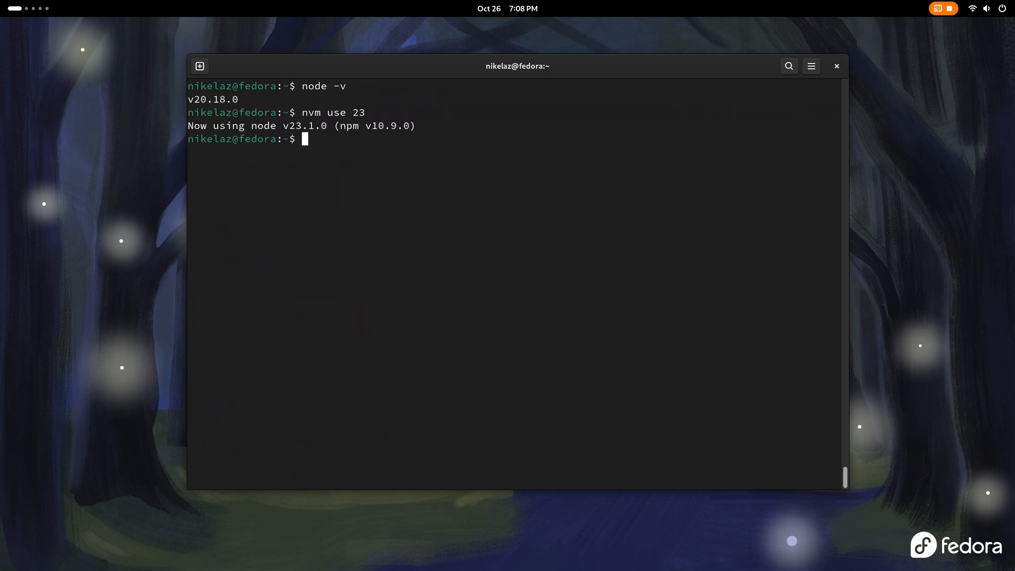
text(node -v)
text(flatpak search)
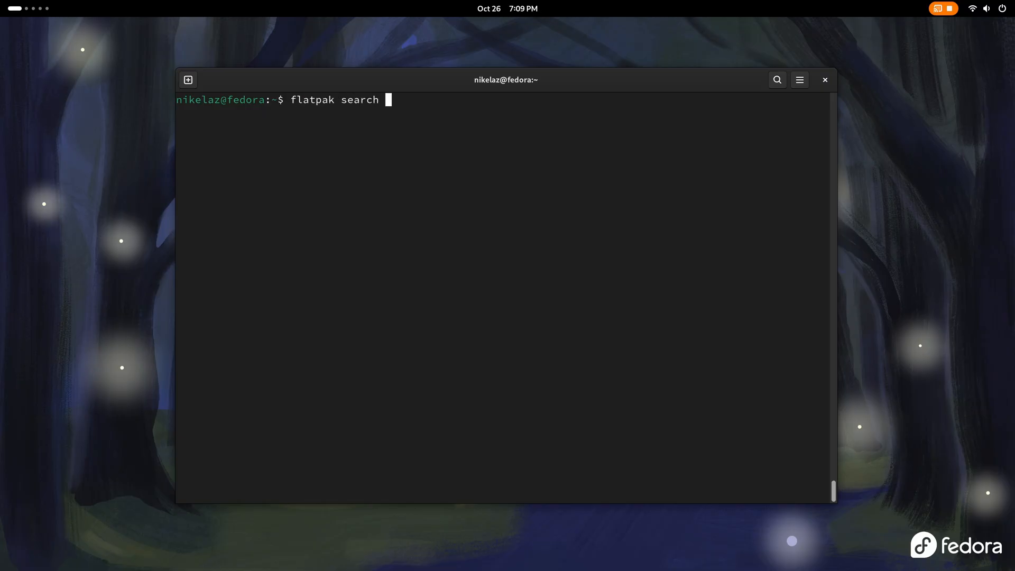
Search Flathub for vscode and install com.visualstudio.code, accepting its required runtime
text(vscode)
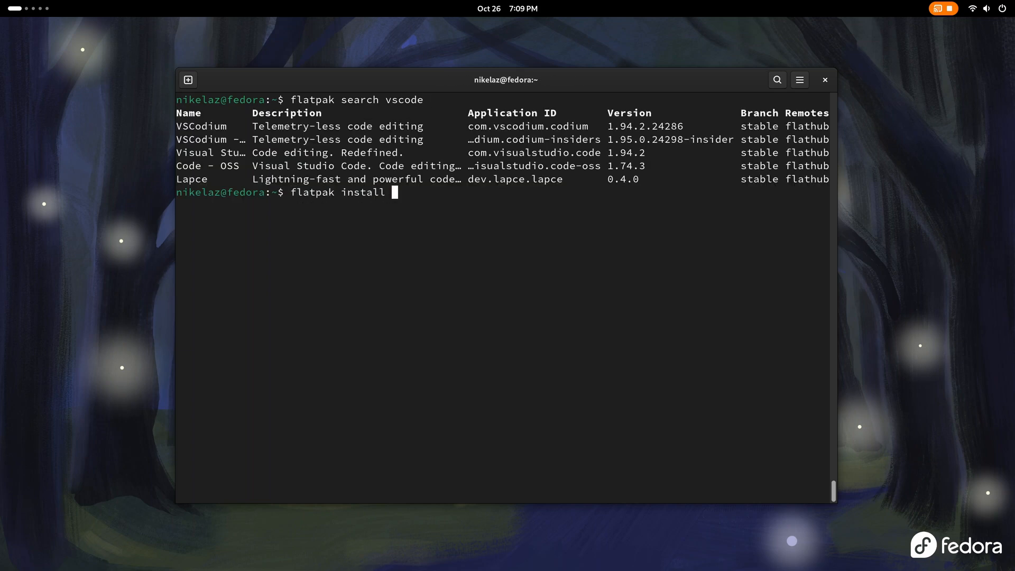
text(com.visualstudio.code)
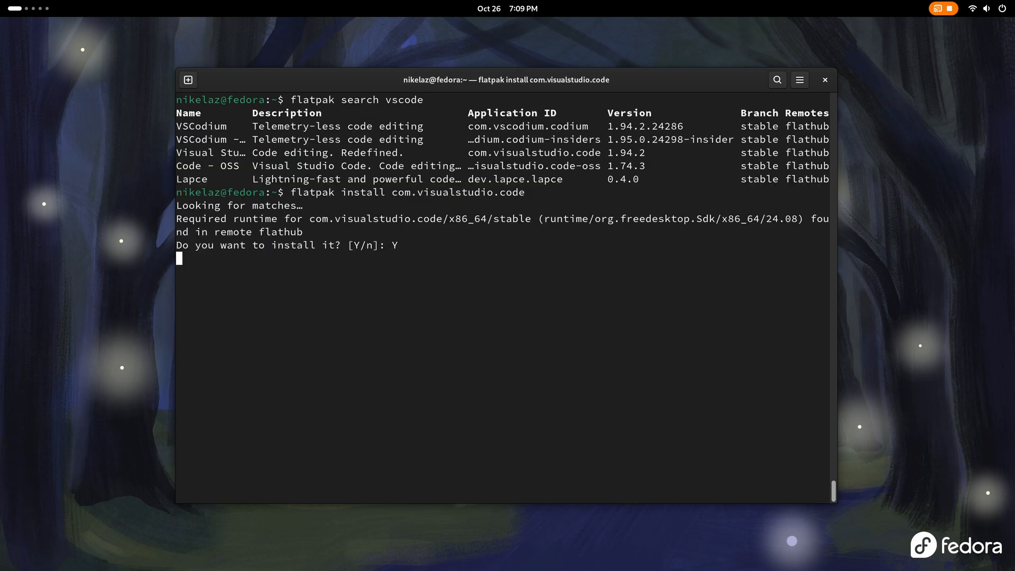
key(Return)
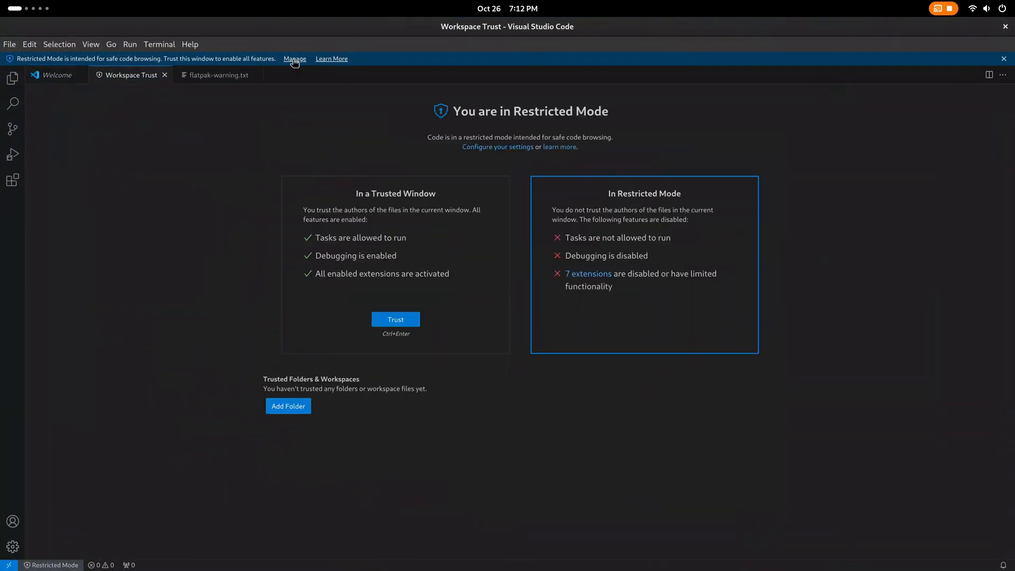
Paste the host-spawn terminal profile snippet from flatpak-warning.txt into VS Code's settings JSON
click(217, 60)
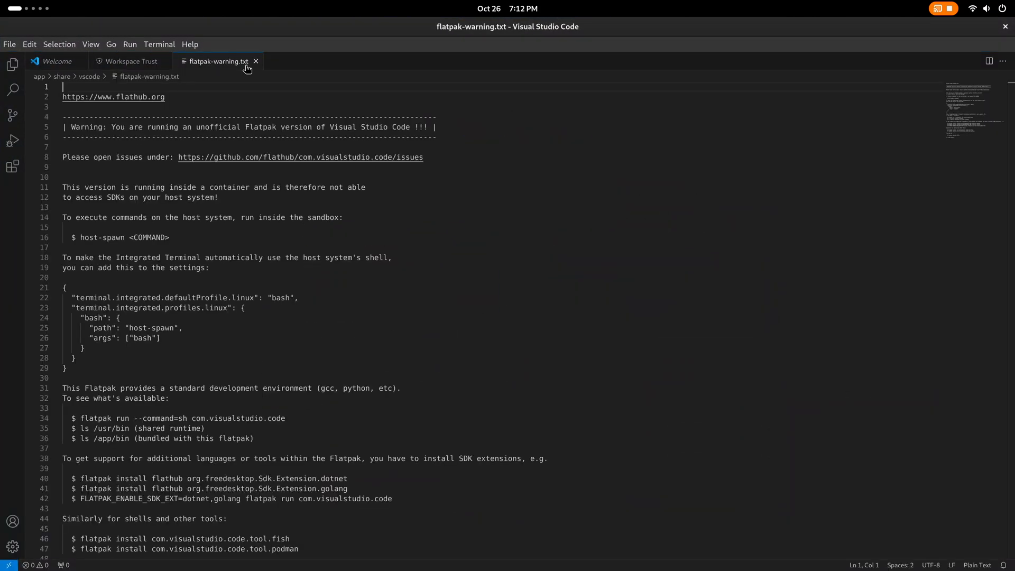
drag(63, 287, 62, 367)
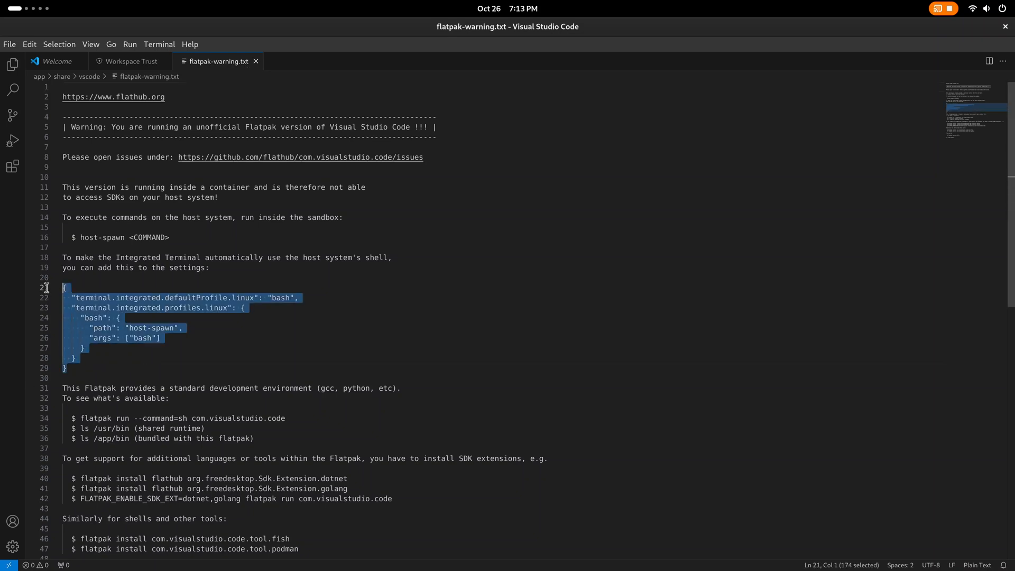
click(12, 547)
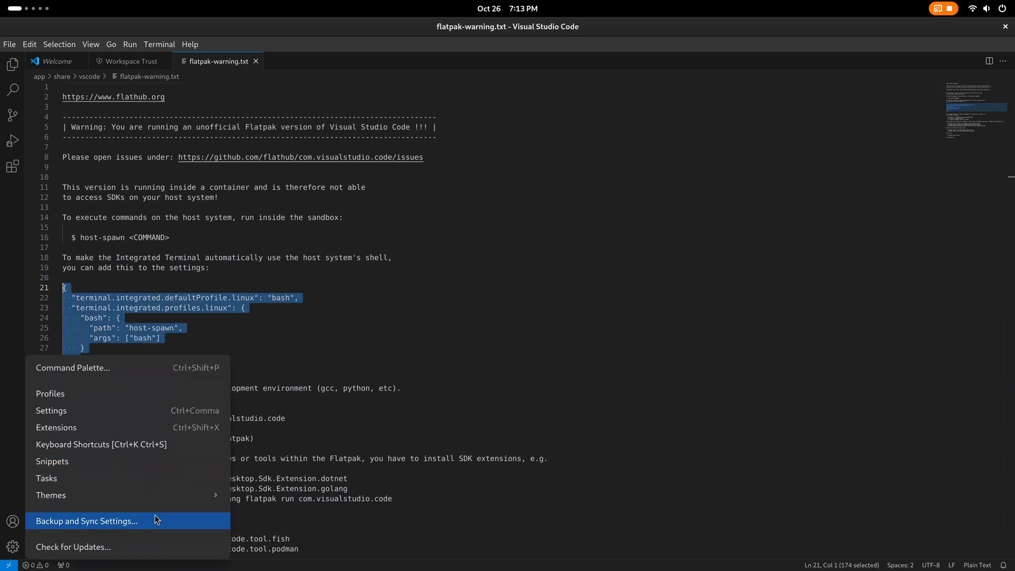
click(51, 410)
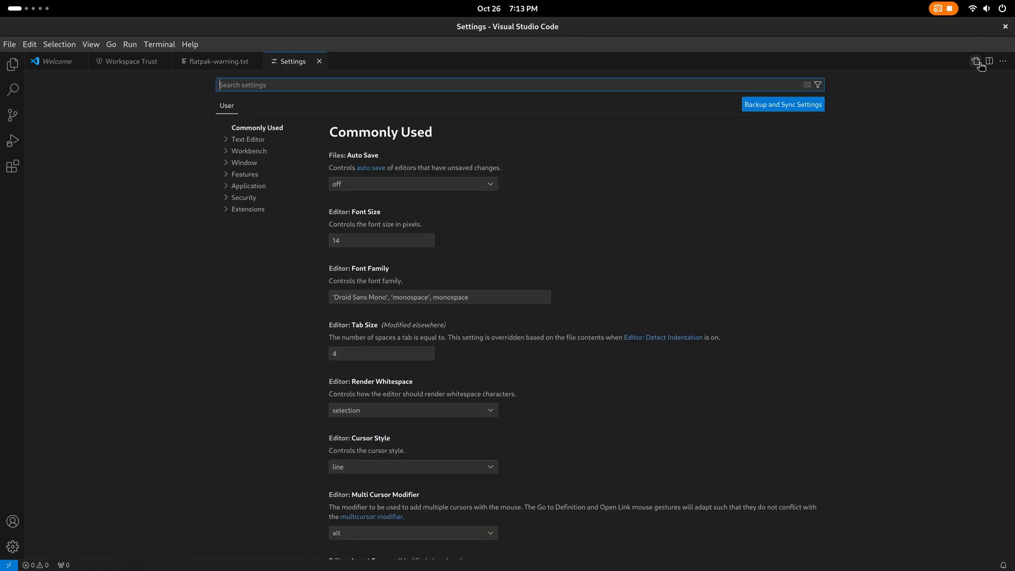
click(975, 60)
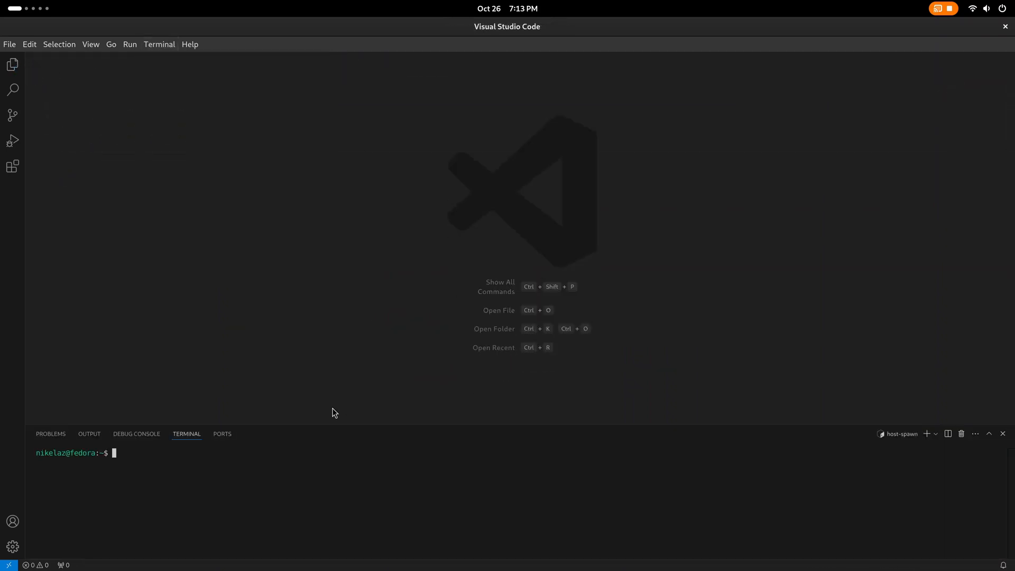
text(ls)
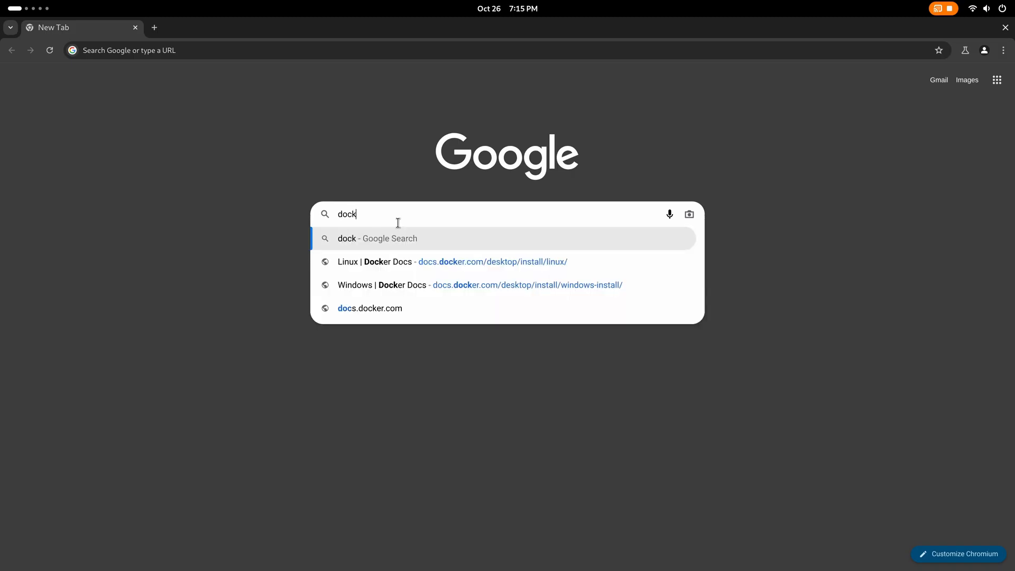
Google 'docker linux', open the Docker Desktop Fedora guide, and open the GNOME extensions link in a new tab
text(docker linux)
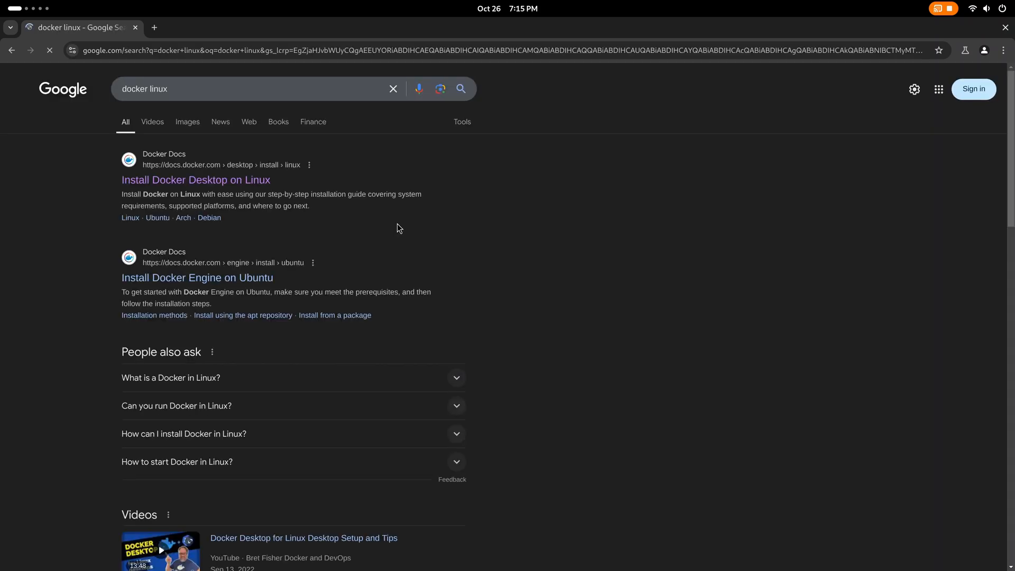
click(195, 179)
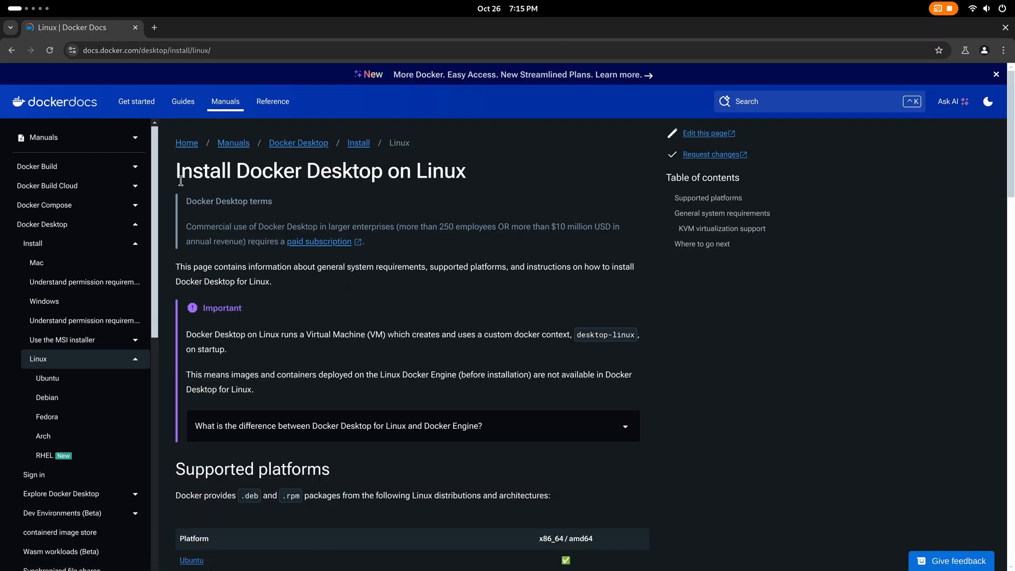
mouse_move(396, 264)
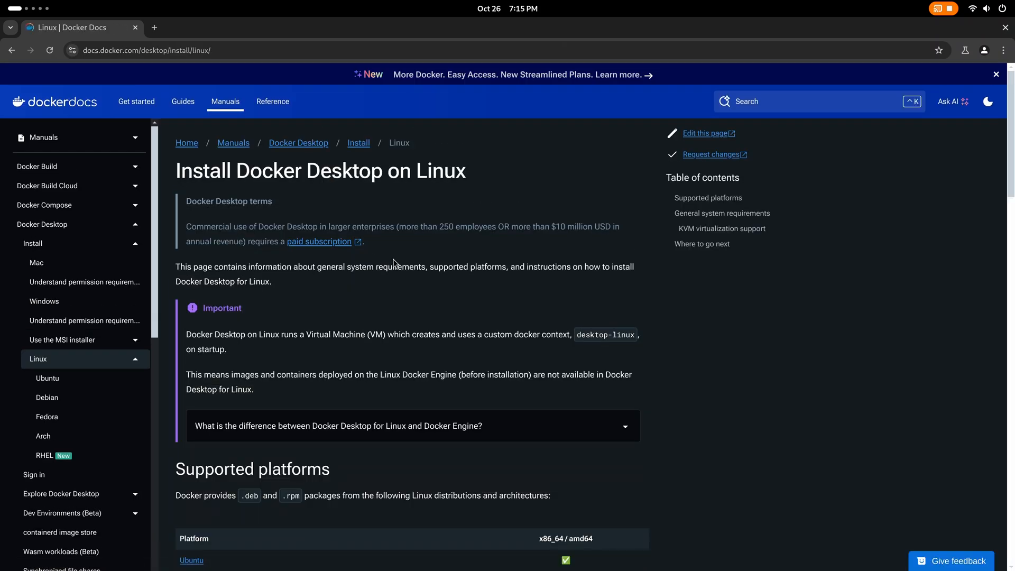
mouse_move(406, 290)
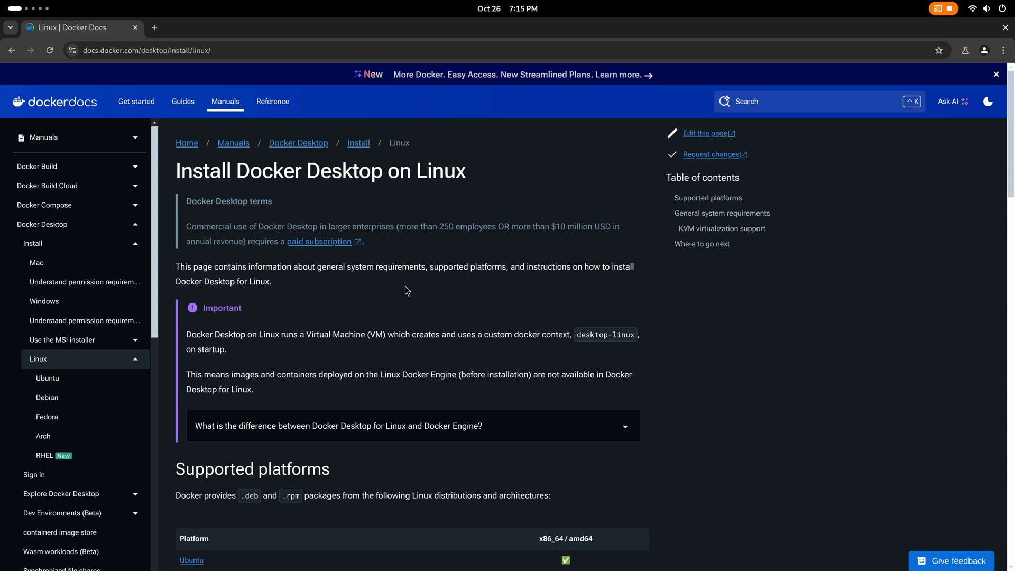
scroll(down, 3)
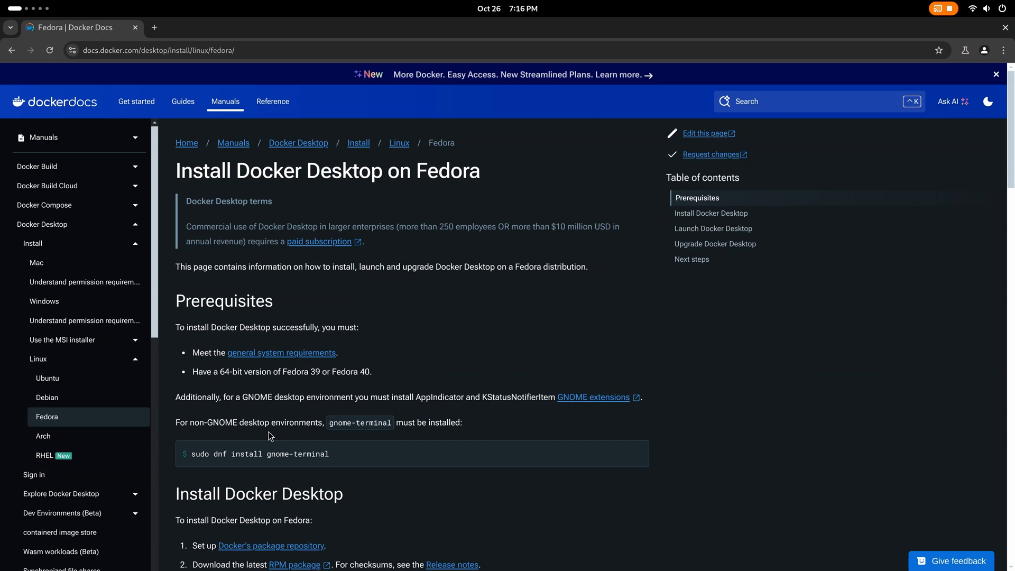
scroll(down, 3)
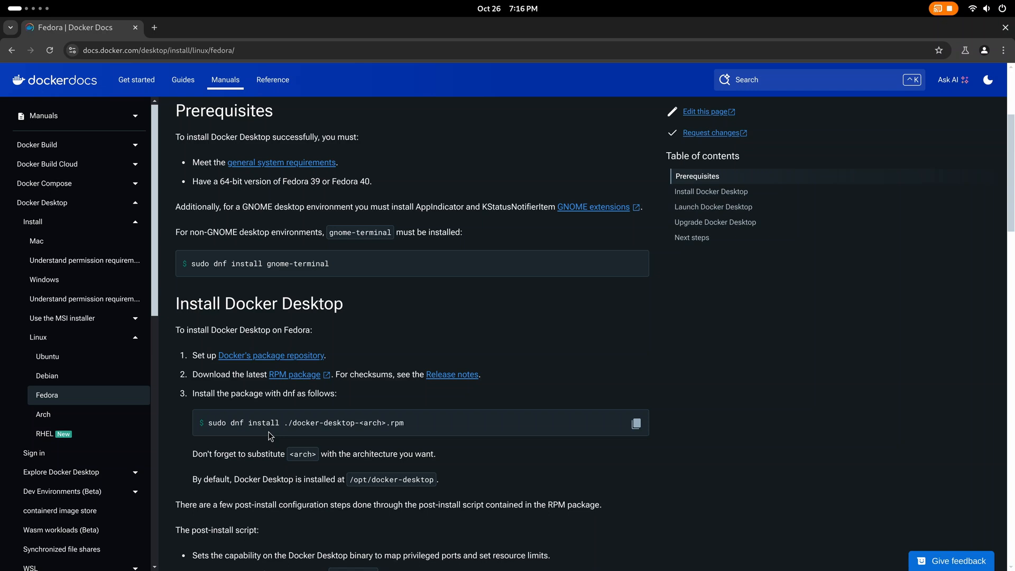
right_click(594, 270)
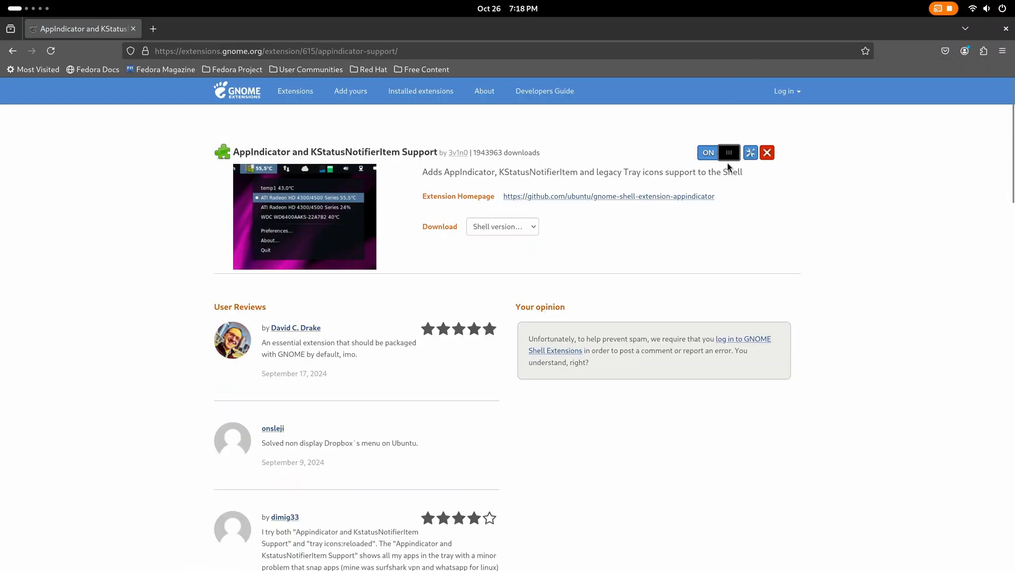
mouse_move(295, 91)
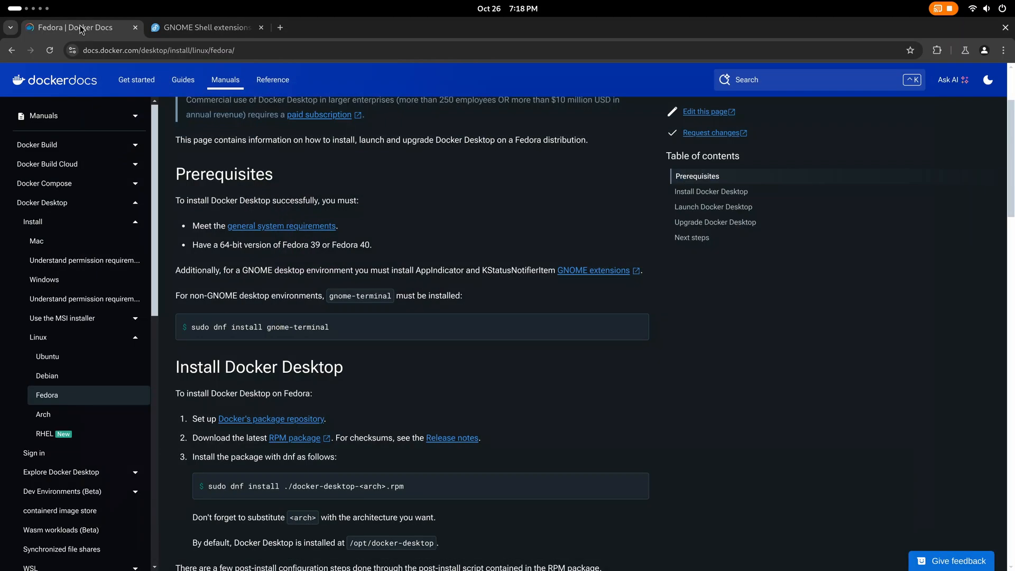
mouse_move(330, 261)
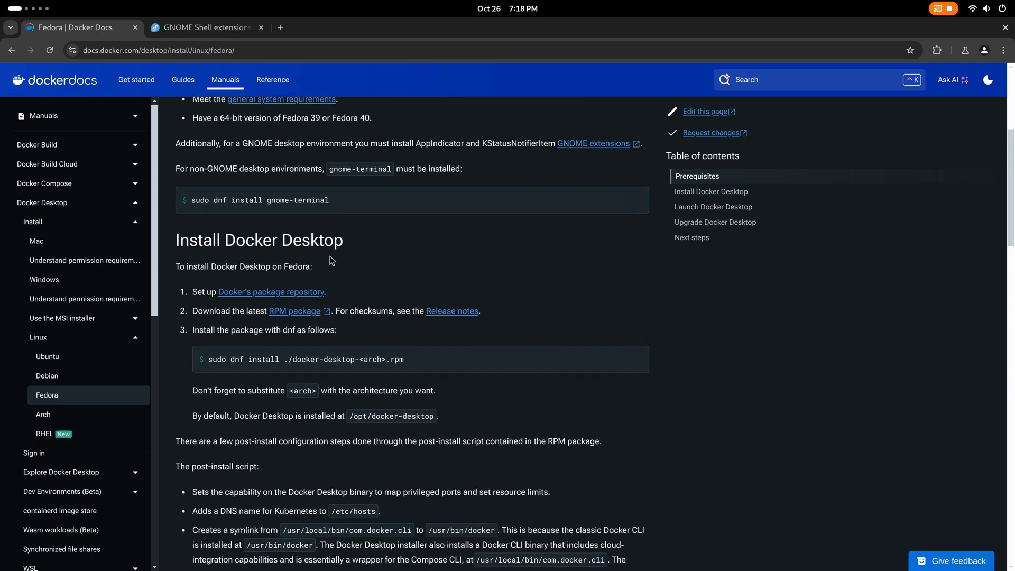
mouse_move(313, 295)
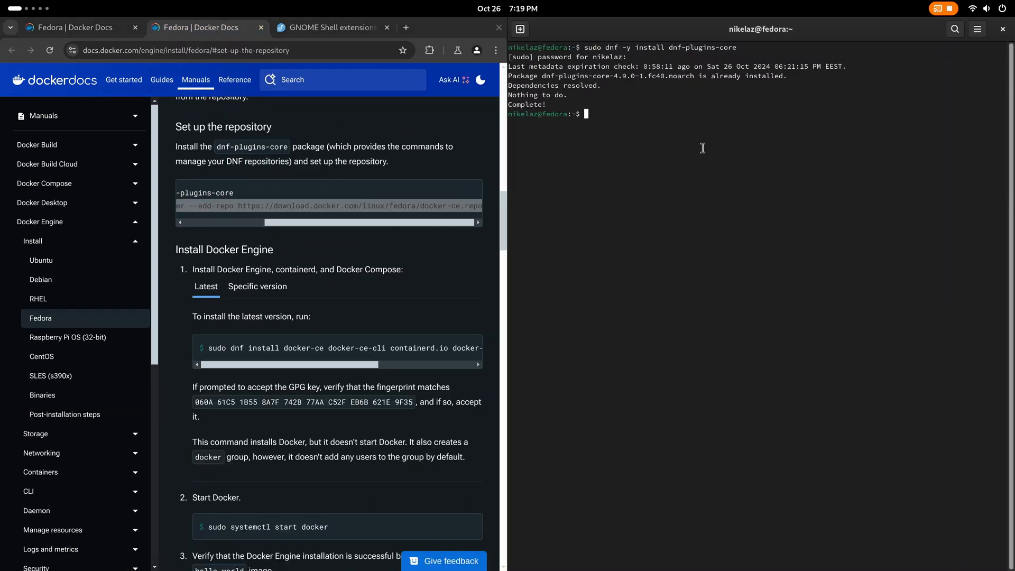
Install docker-ce, docker-ce-cli, containerd.io and the buildx and compose plugins with dnf
text(sudo dnf install docker-ce docker-ce-cli containerd.io docker-buildx-plugin docker-compose-plugin)
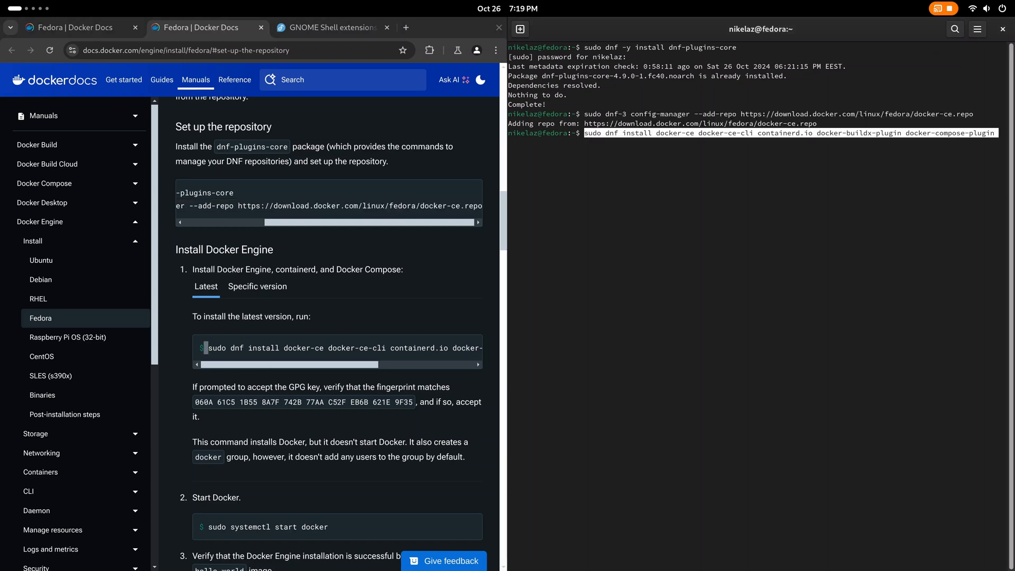
key(Return)
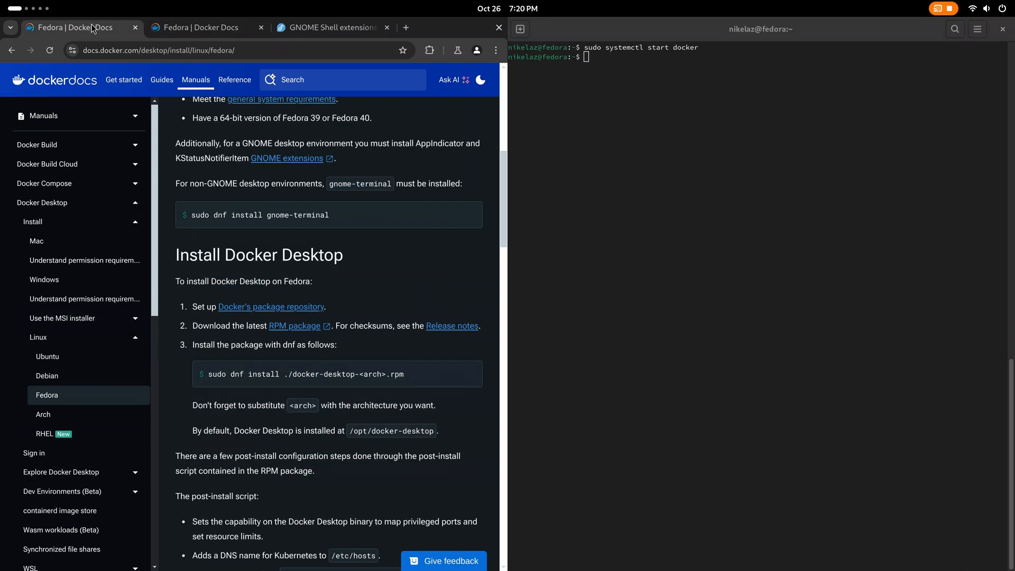
mouse_move(345, 369)
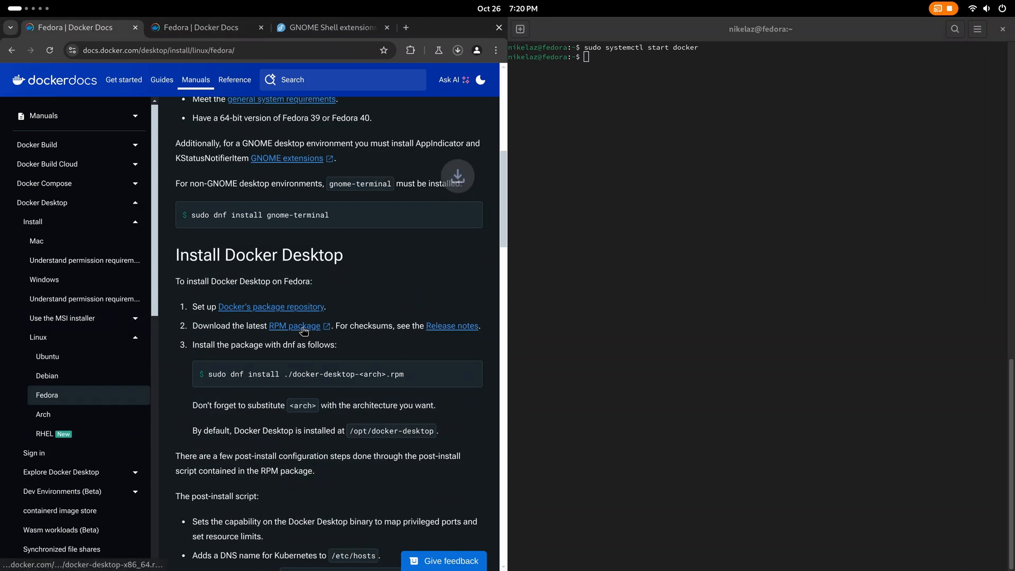
Download the latest Docker Desktop RPM package for Fedora in Chromium
click(458, 49)
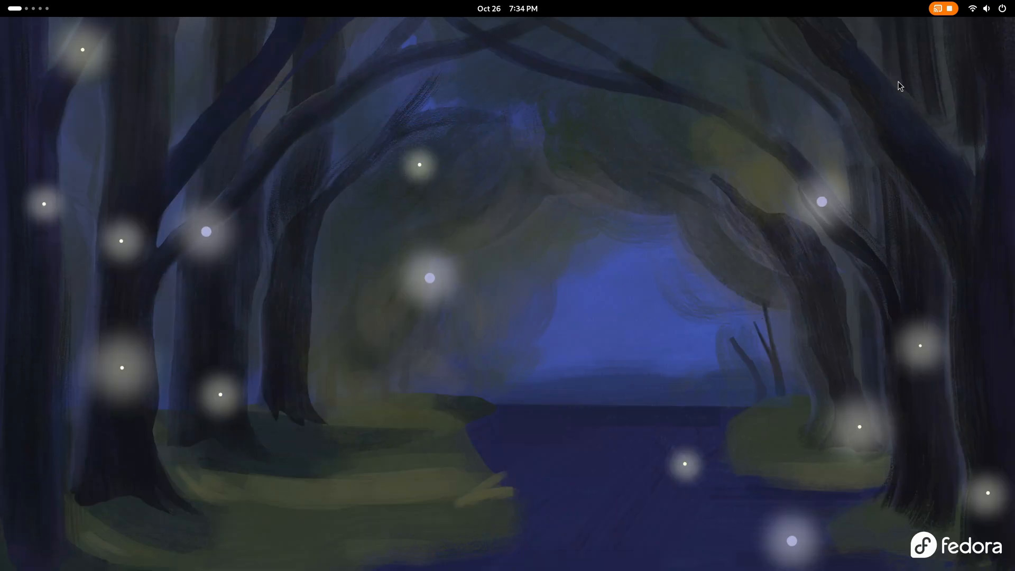
Launch Docker Desktop from a 'docker' search, accept the subscription agreement, and skip the survey
text(docker)
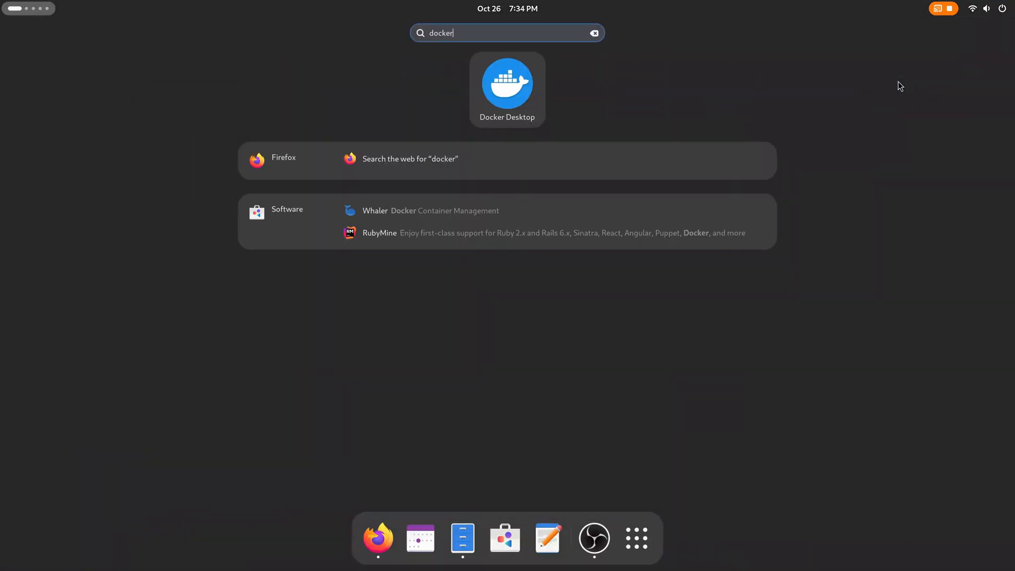
click(508, 84)
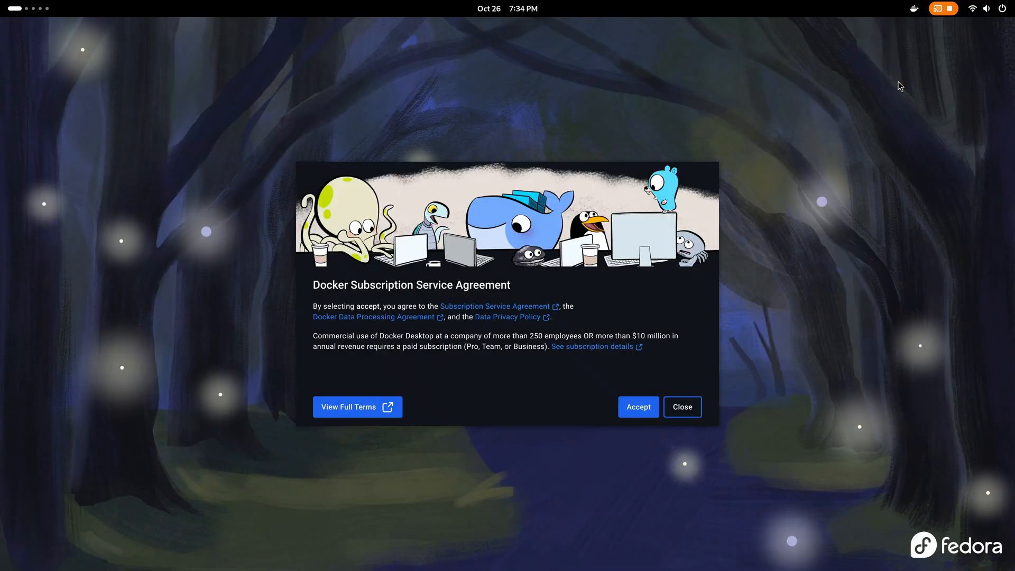
click(637, 407)
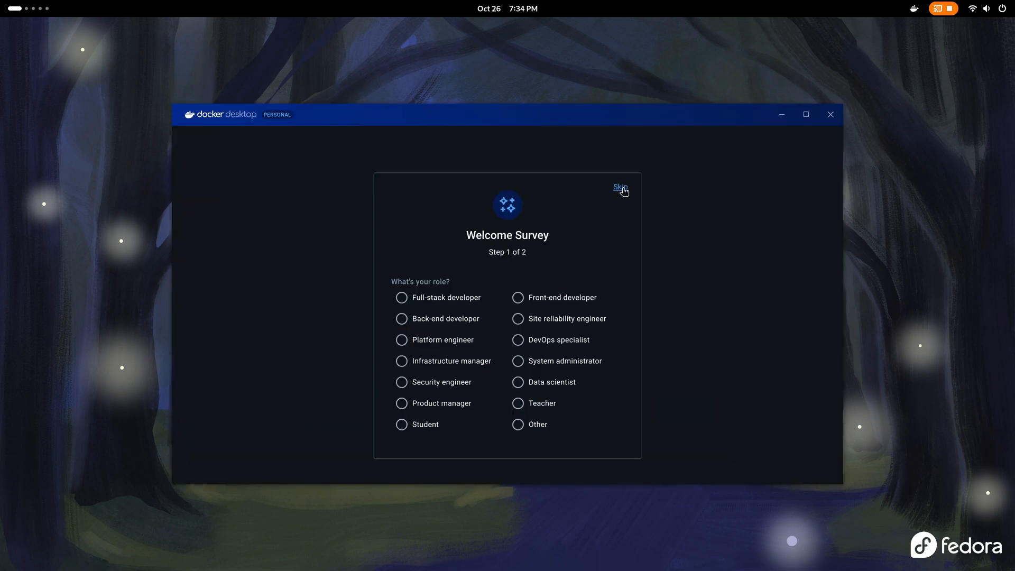
click(619, 187)
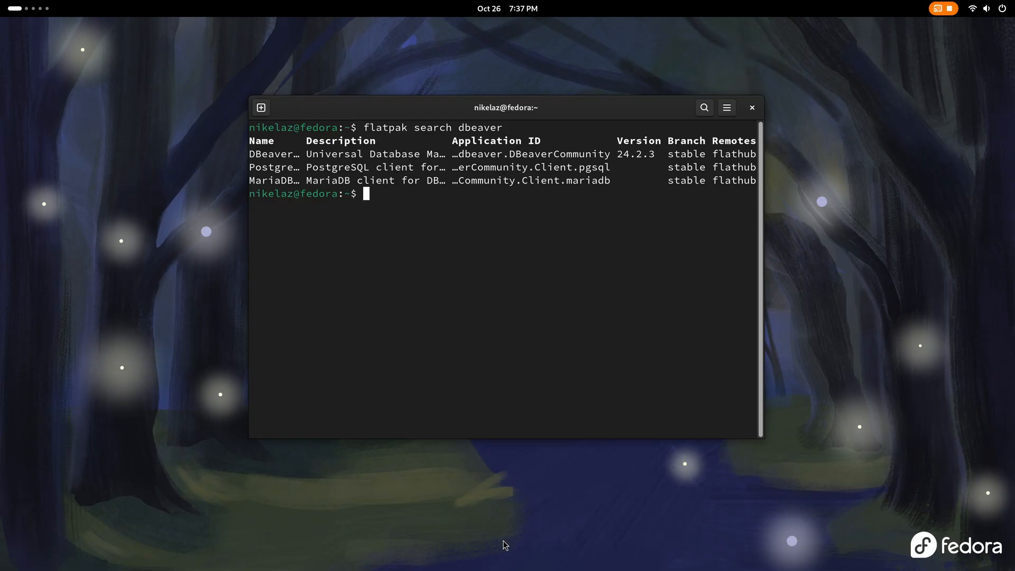
Start installing the DBeaver Community flatpak with 'flatpak install DBeaver.' and its completed app ID
text(flatpak install DBeaver.)
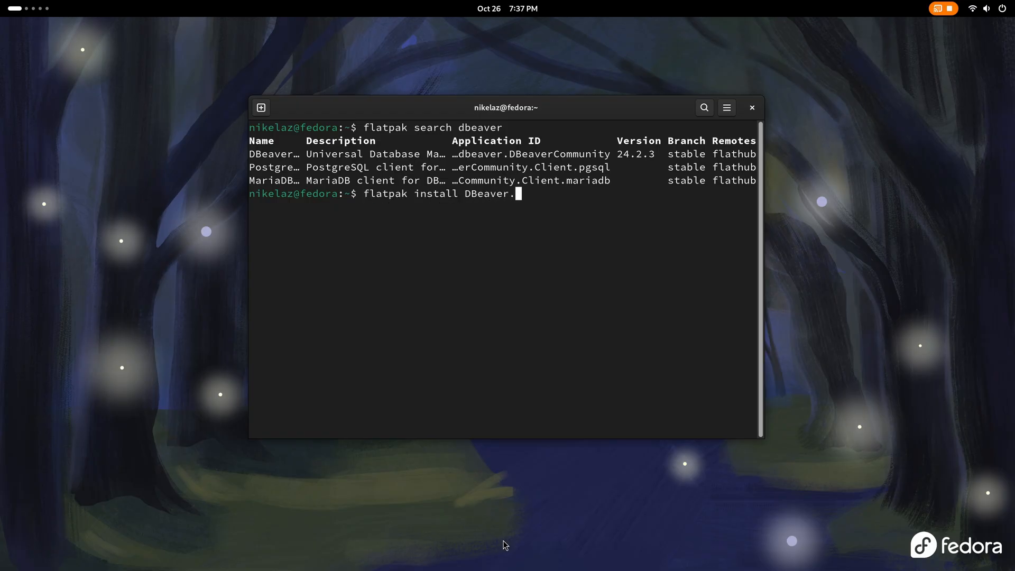
text(Community)
key(Return)
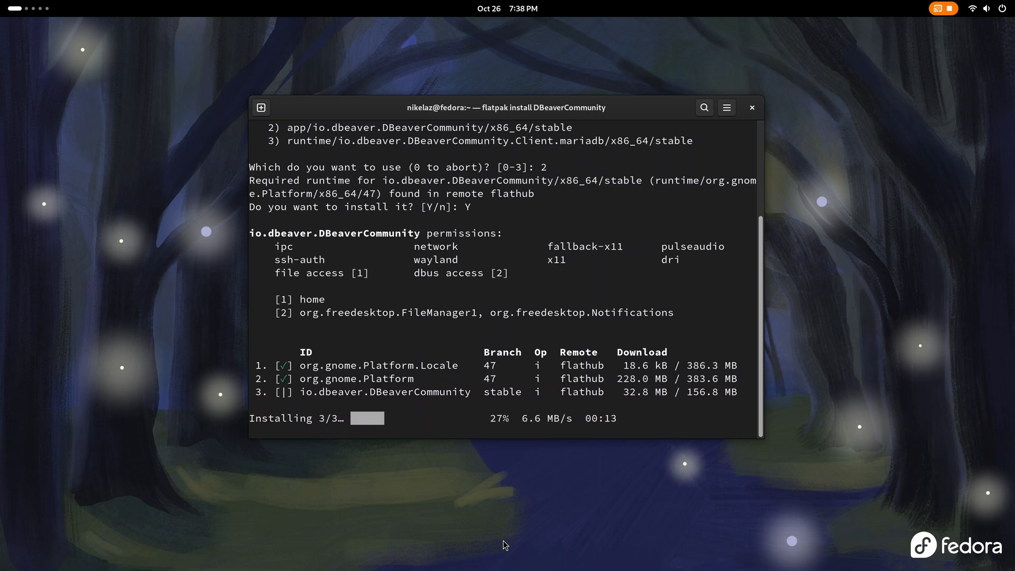
click(751, 107)
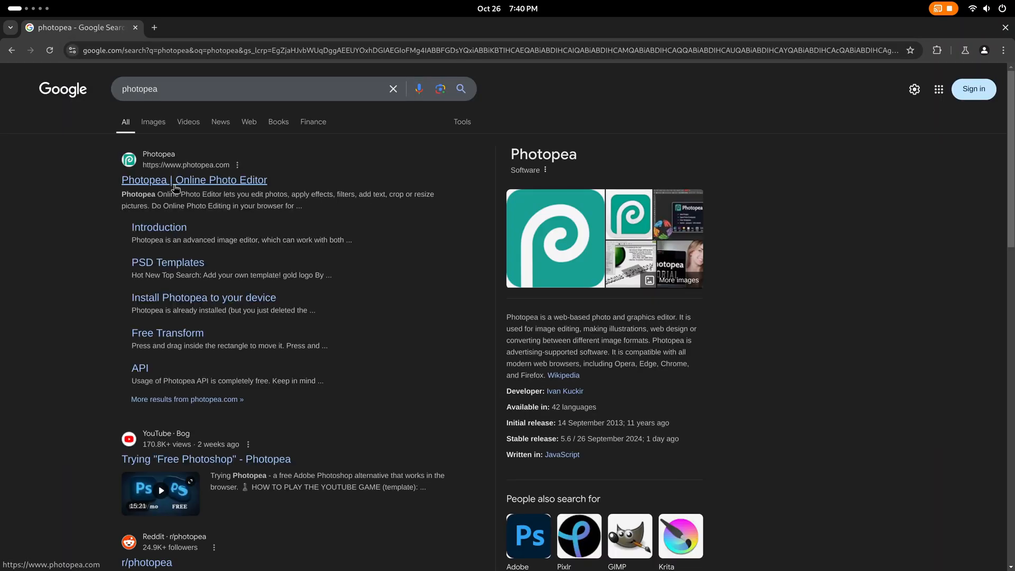
Open the 'Photopea | Online Photo Editor' result from Google
click(194, 179)
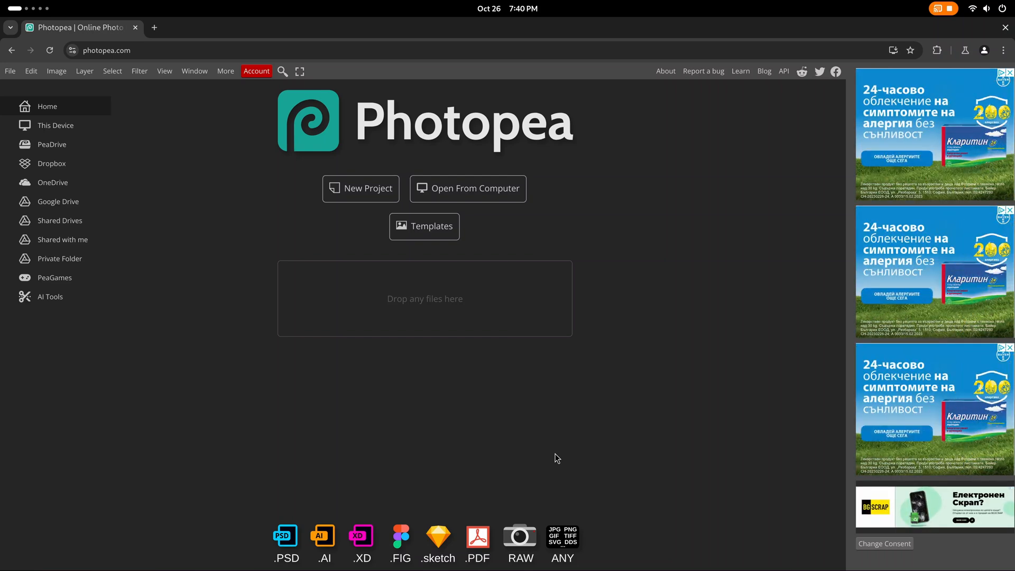
Load figma.com in a new tab alongside Photopea
text(figma.com)
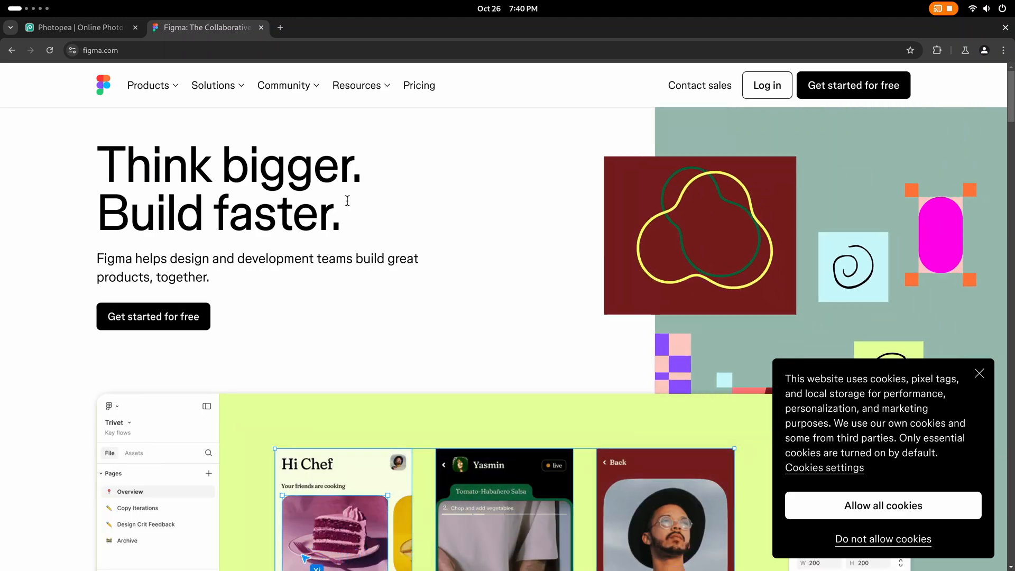
Replace the Figma tab with the signed-in tinypng.com compression page
click(418, 85)
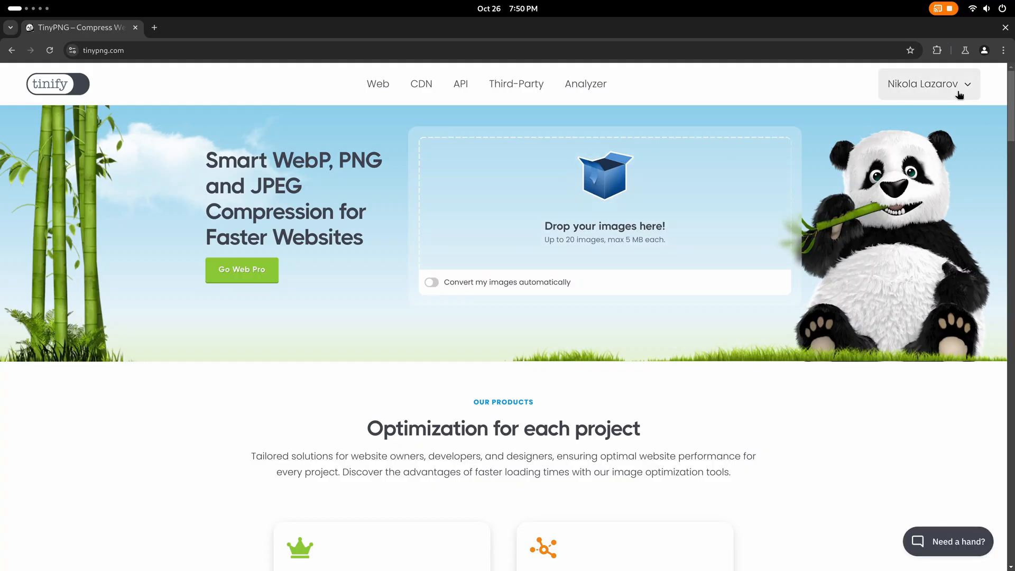
Open the Tinify dashboard's API page and select the first API key
click(927, 83)
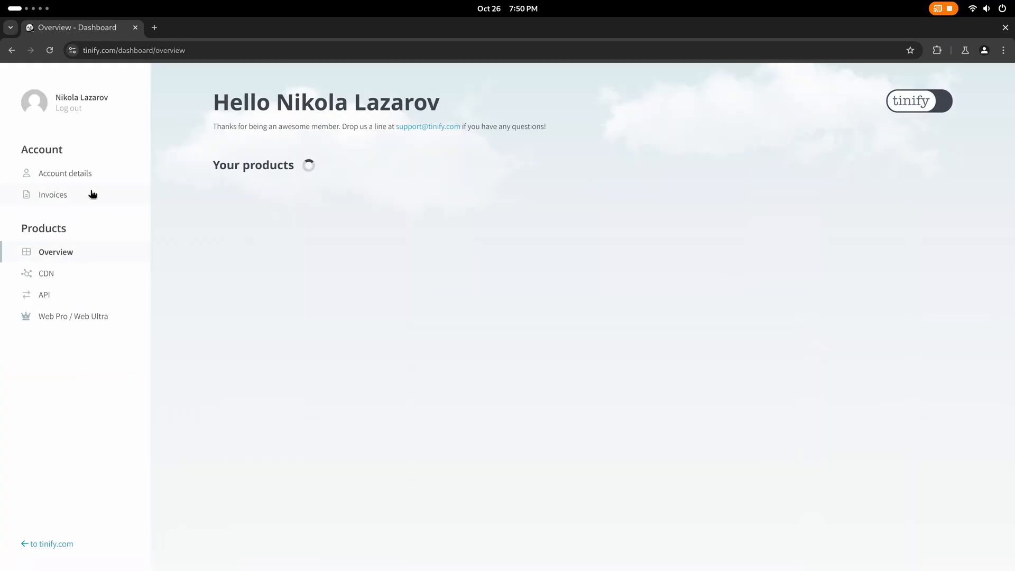
click(46, 295)
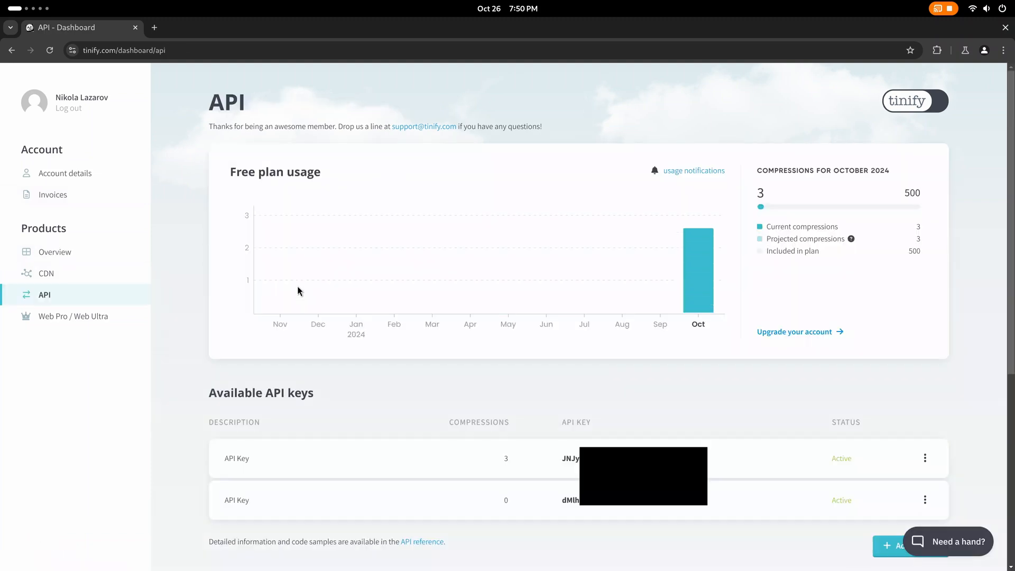
double_click(570, 458)
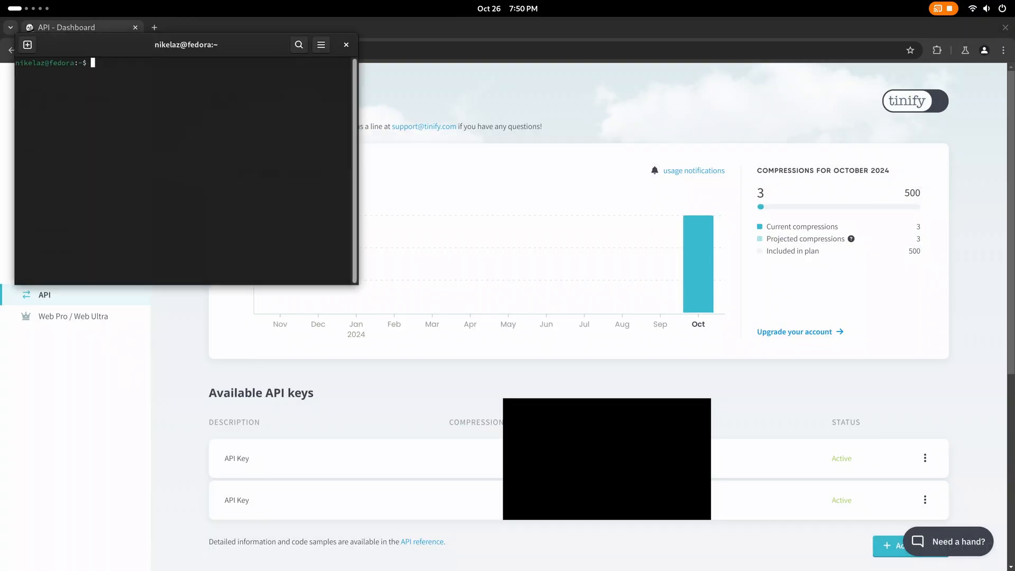
Save the API key to .tinypng with vi and begin typing 'npm install -g tinypng-cli'
drag(185, 44, 499, 190)
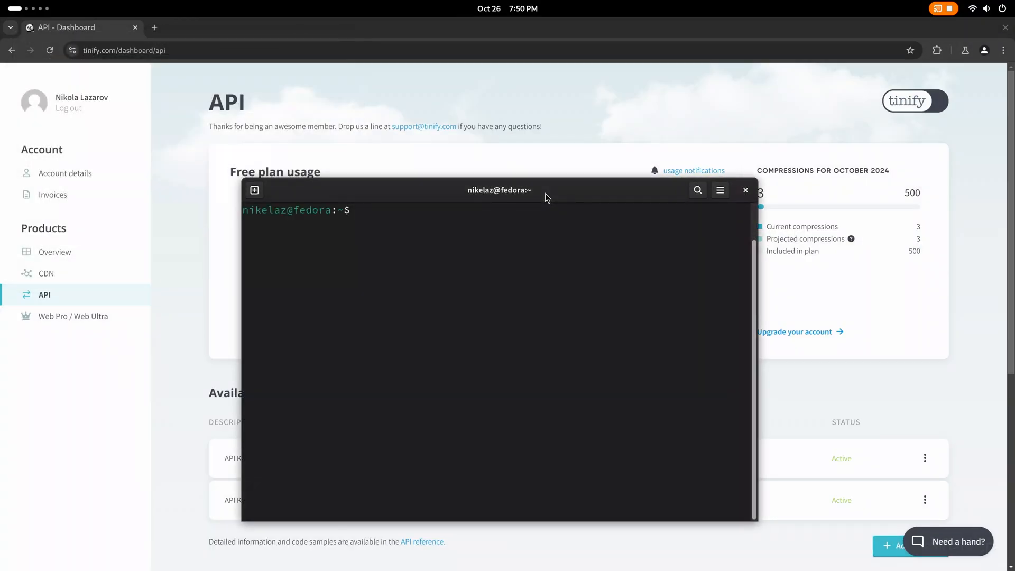
text(vi .tinypng)
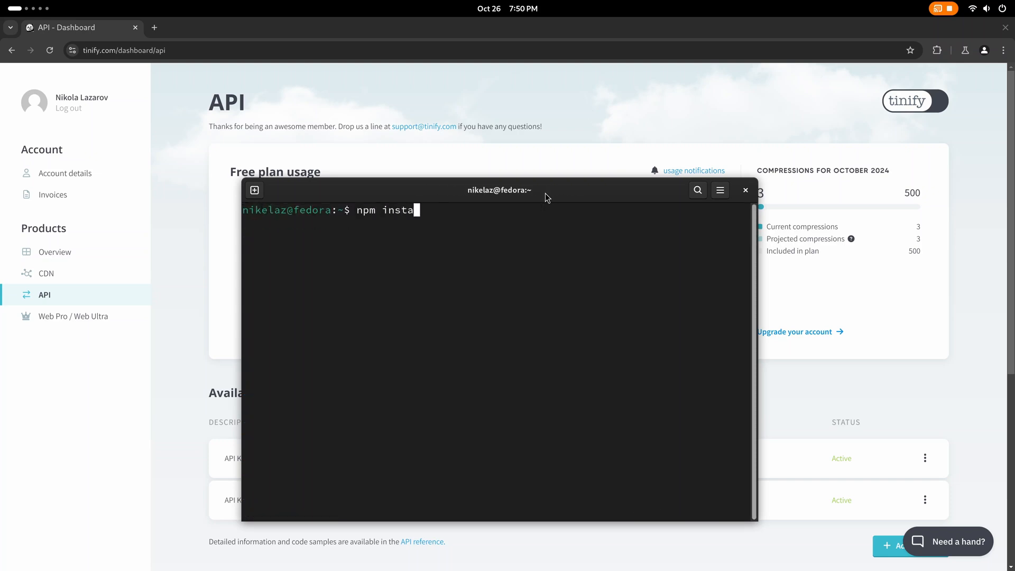
text(ll -g tinypng-cli)
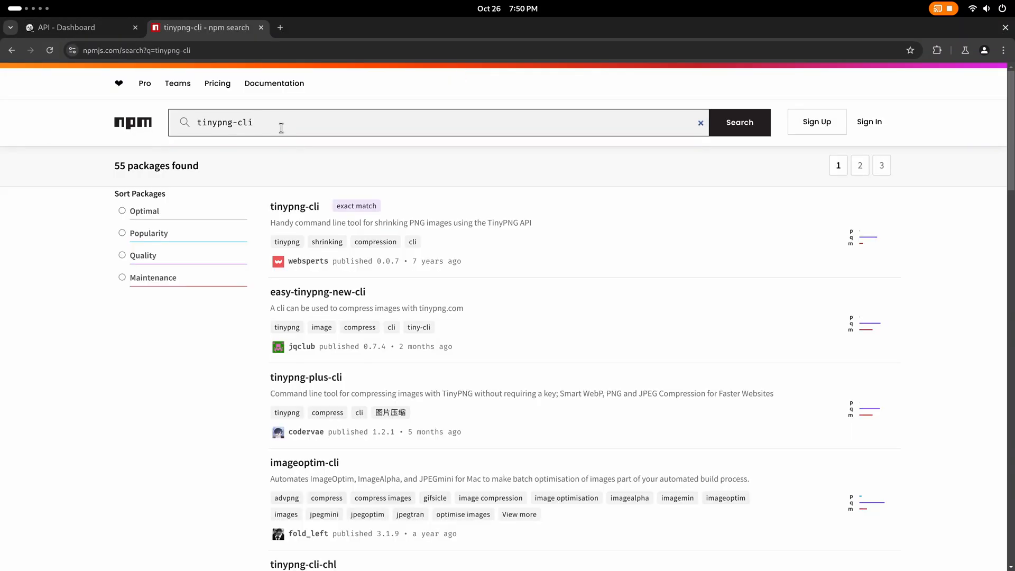
Install tinypng-cli globally, list Downloads with ls and ls -l, and start a tinypng command
click(294, 206)
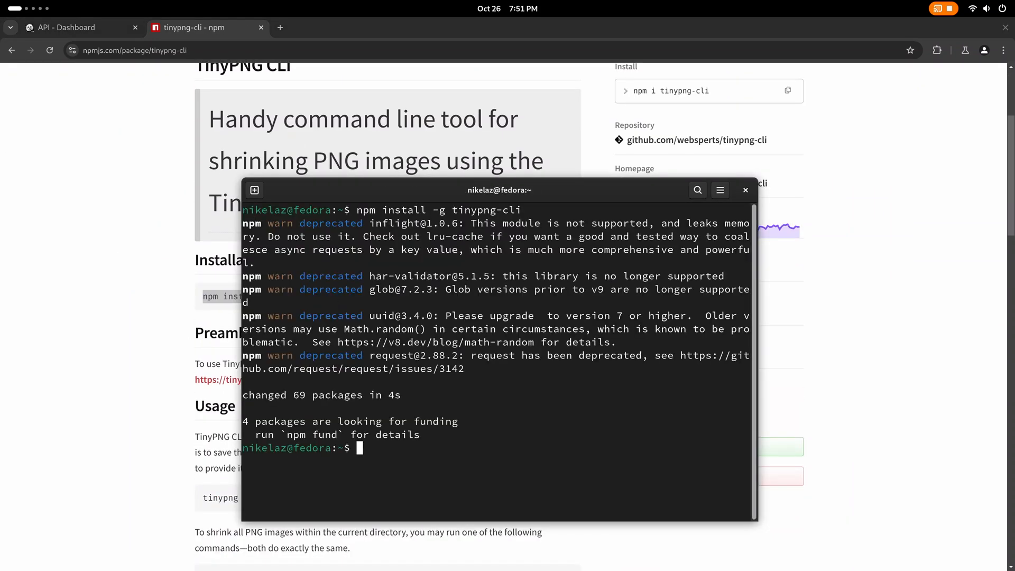
text(ls)
text(cd Downloads/)
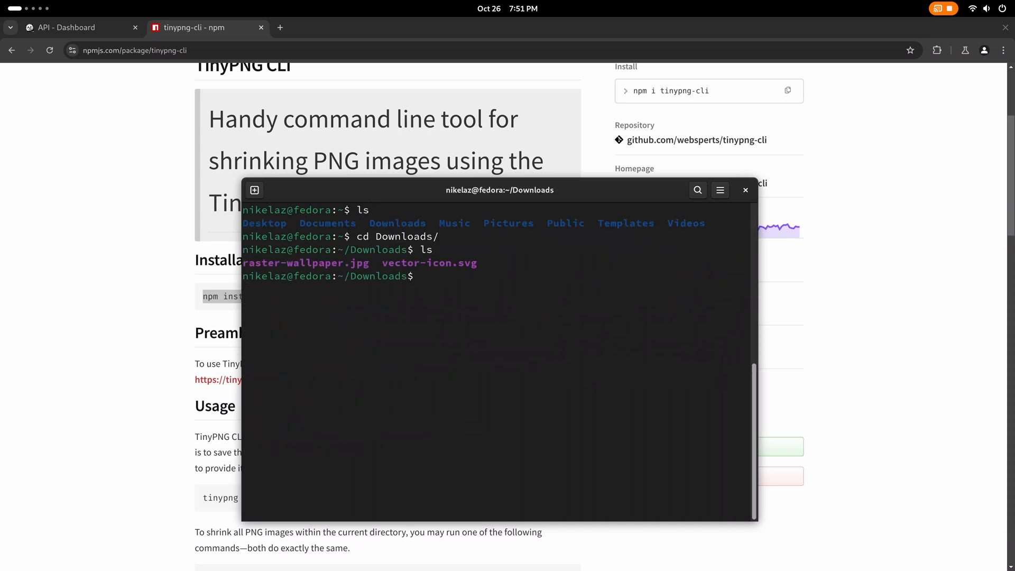
text(ls -l)
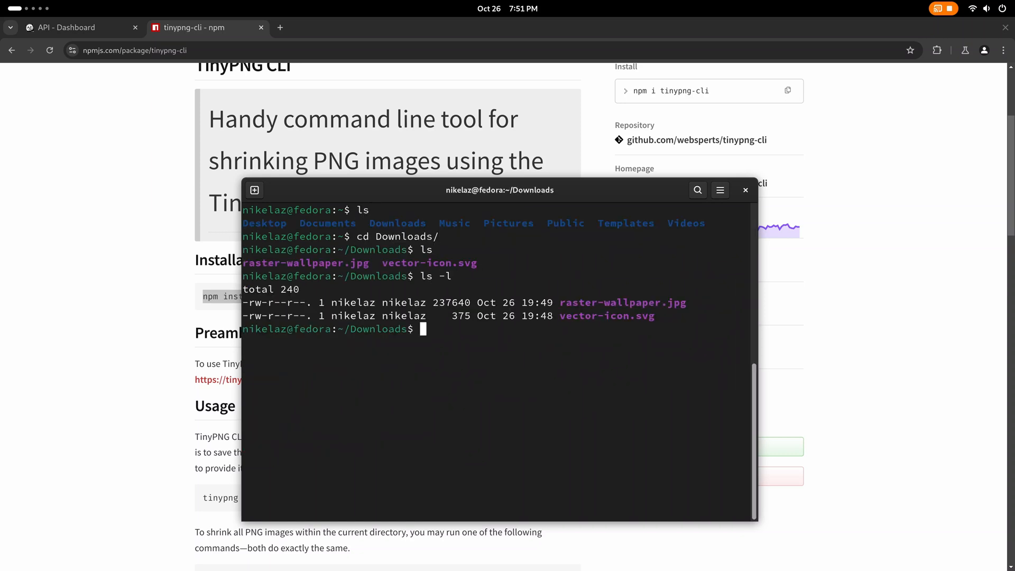
text(tinypng r)
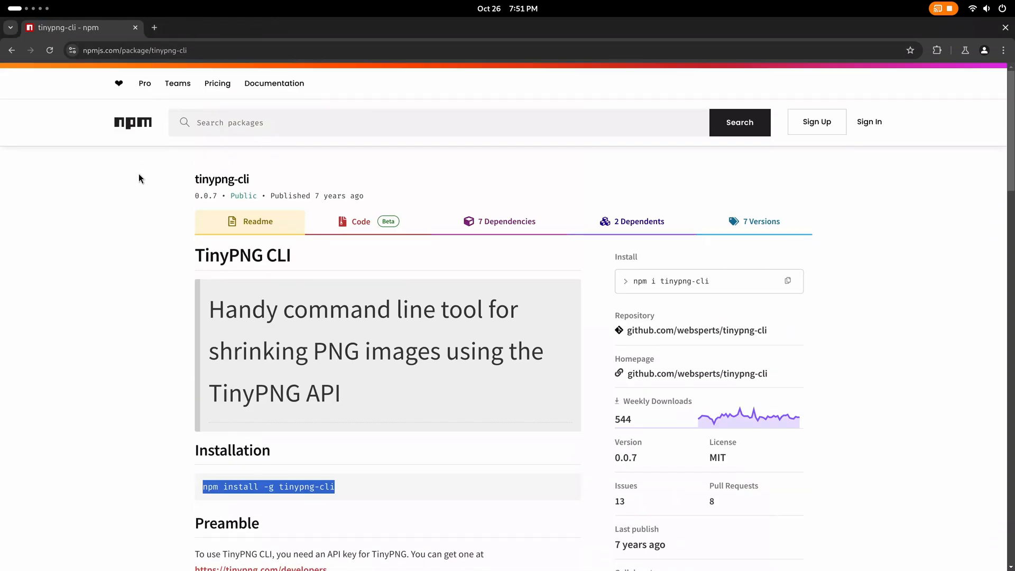
Install svgo globally via npm, list Downloads, and start typing 'svgo vector-icon.svg'
text(svgo)
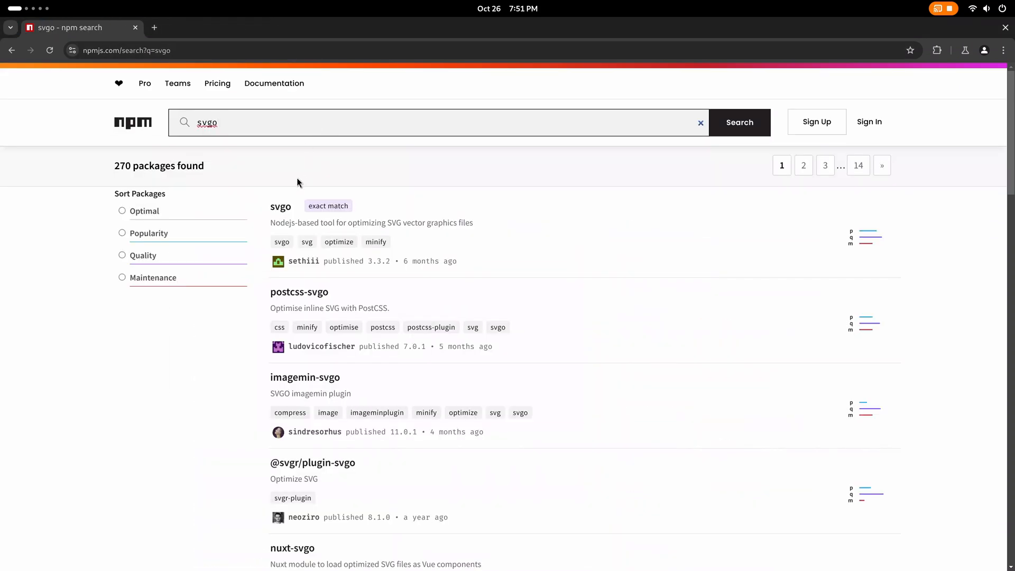
click(280, 207)
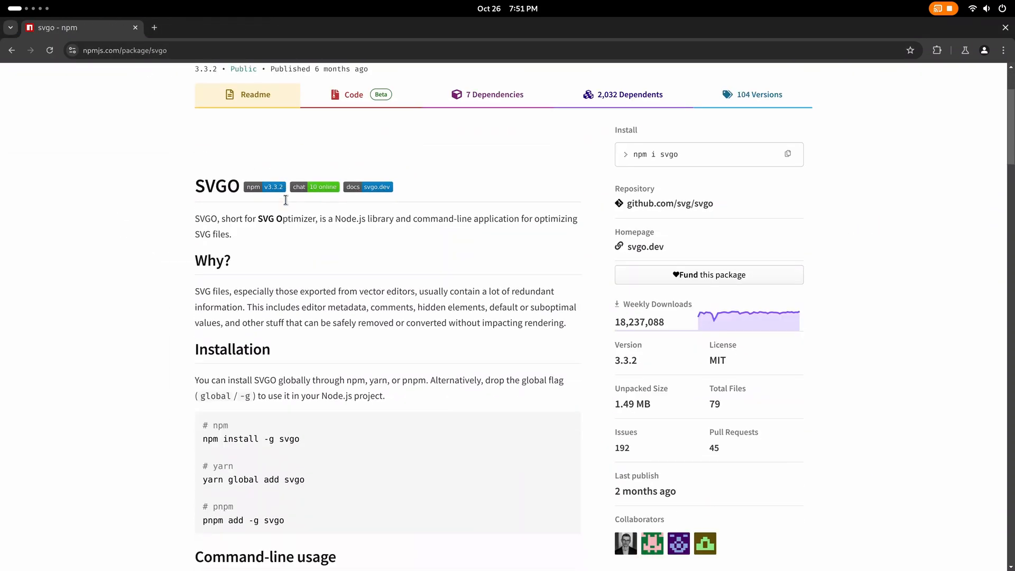
text(bn)
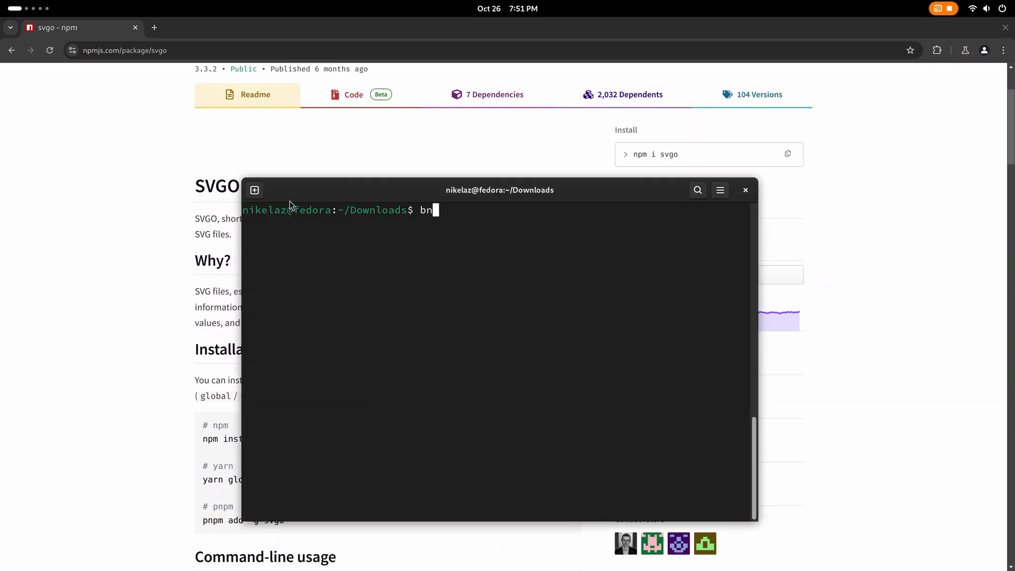
text(npm install -g svgo)
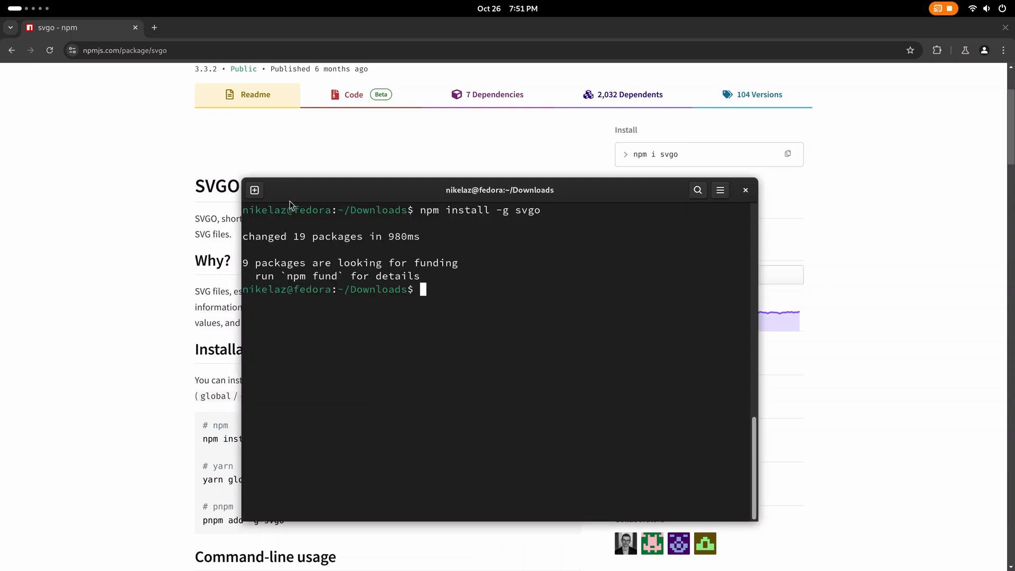
text(ls)
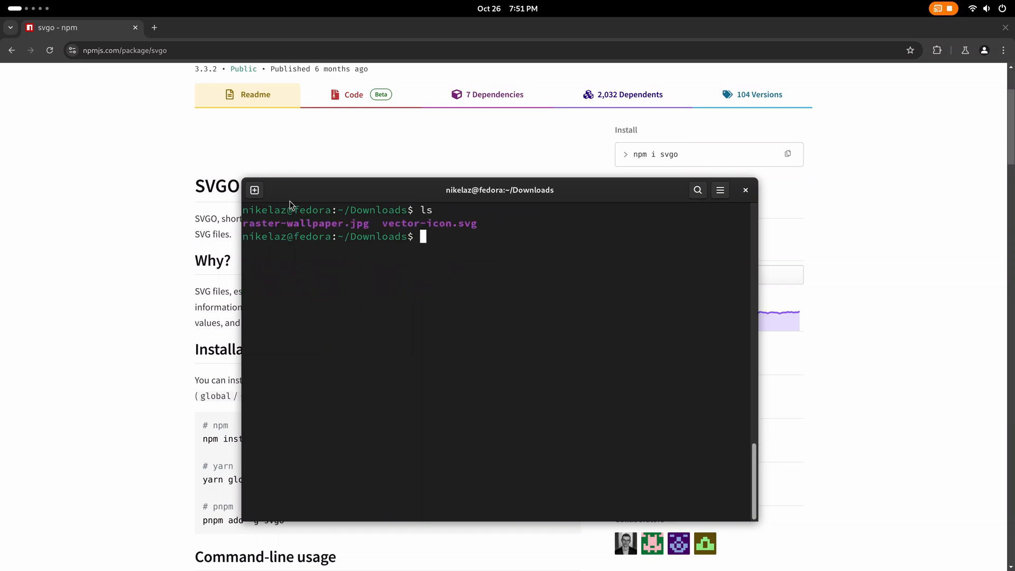
text(svgo vecto)
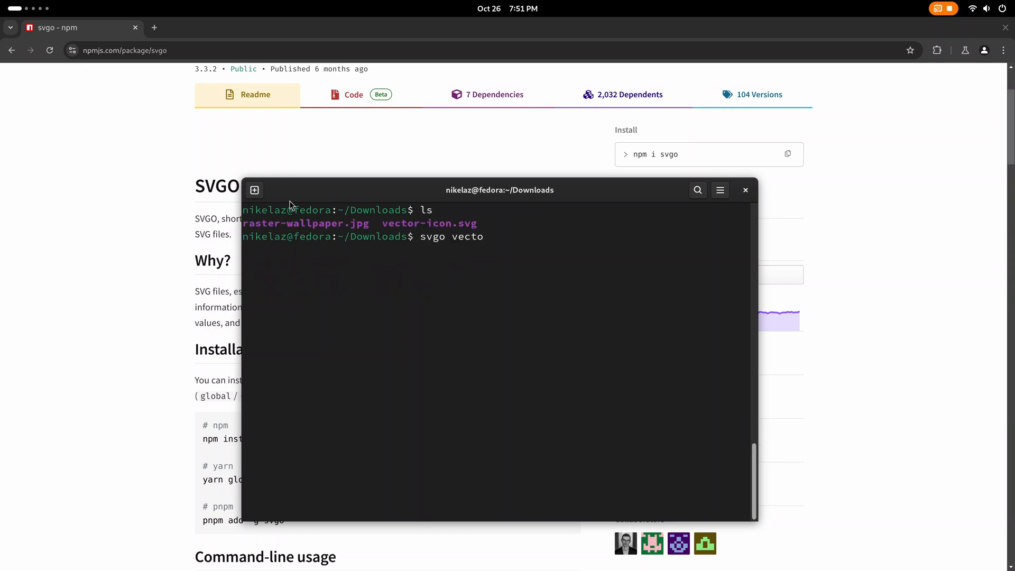